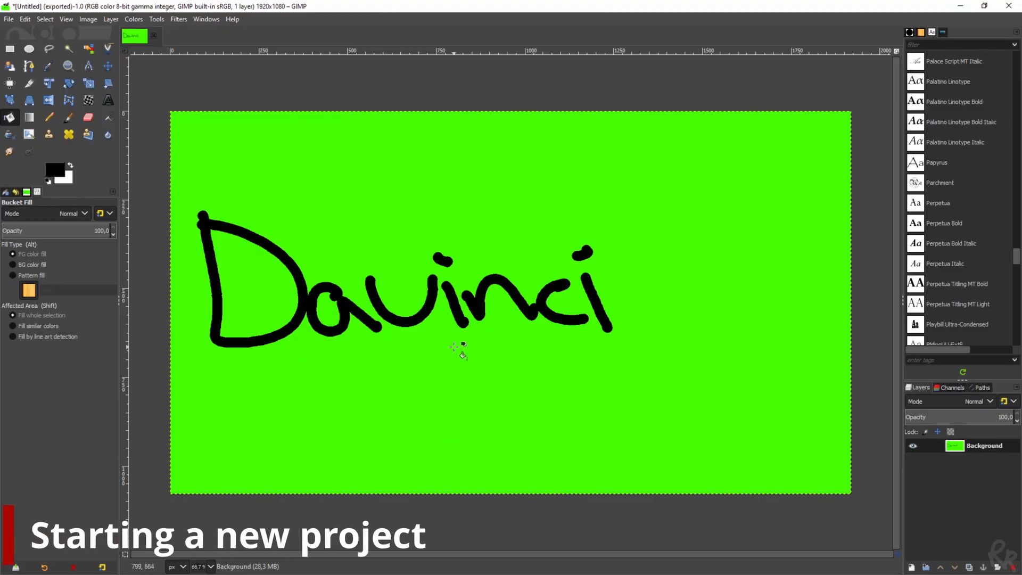
{"action": "mouse_move", "coordinate": [355, 153]}
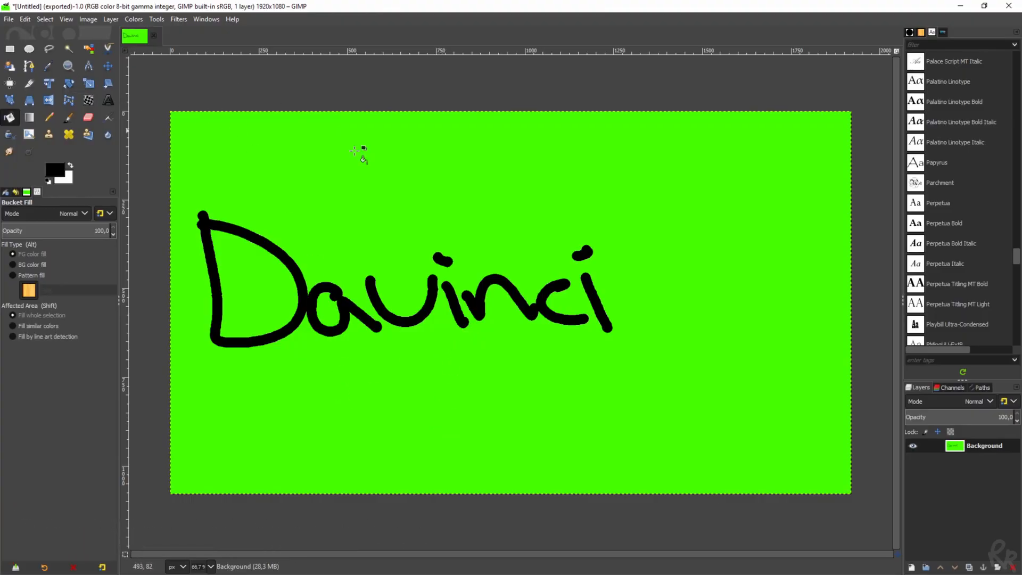
{"action": "mouse_move", "coordinate": [7, 20]}
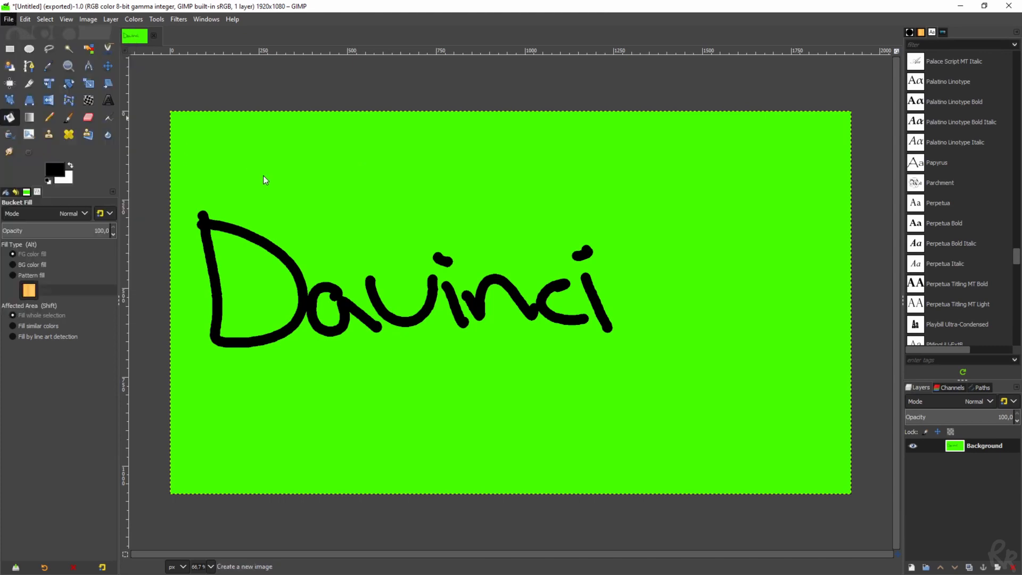
Create a new 1920×1080 GIMP image with Fill with set to Transparency
{"action": "left_click", "coordinate": [245, 567]}
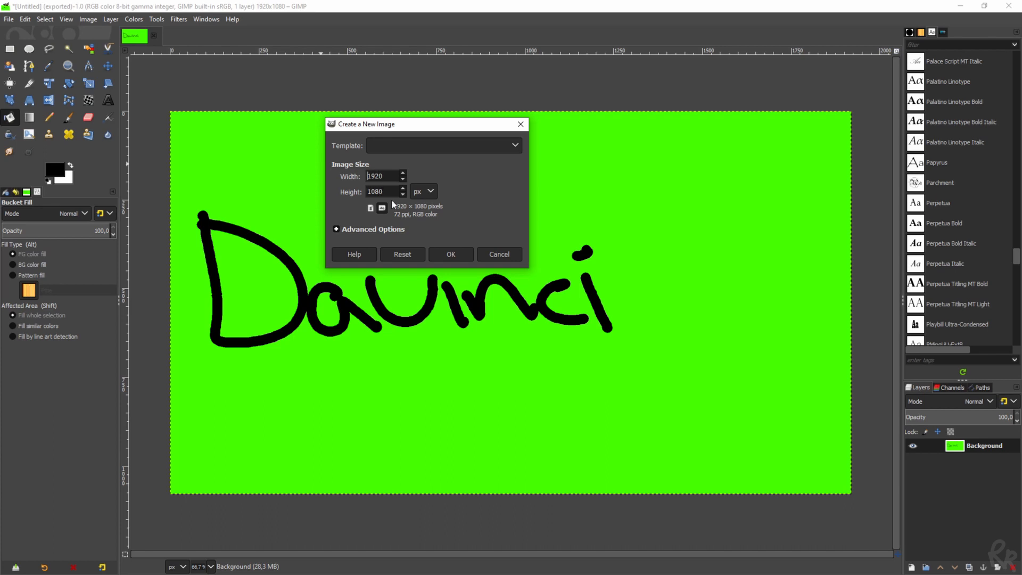
{"action": "mouse_move", "coordinate": [391, 240]}
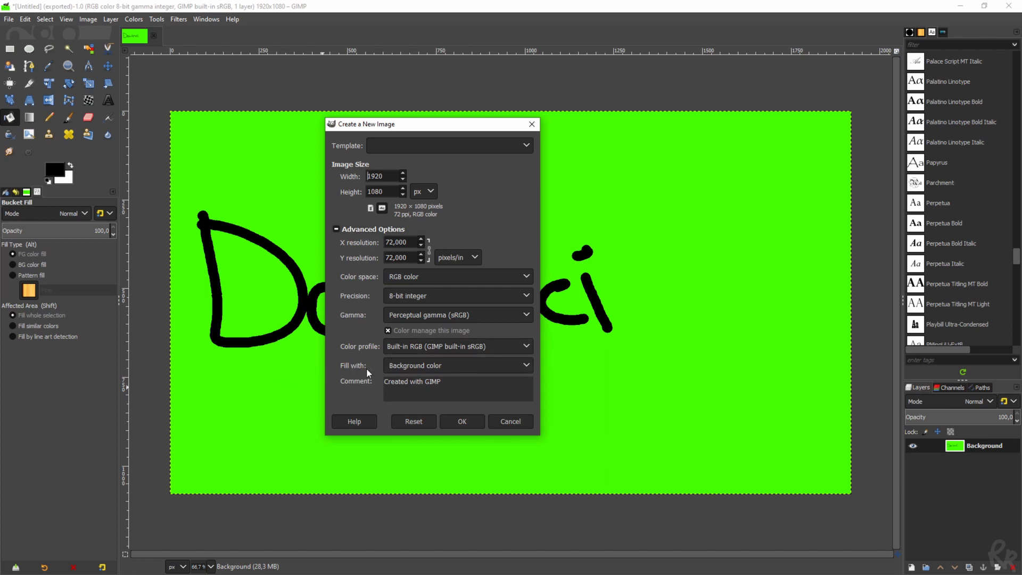
{"action": "left_click", "coordinate": [457, 365]}
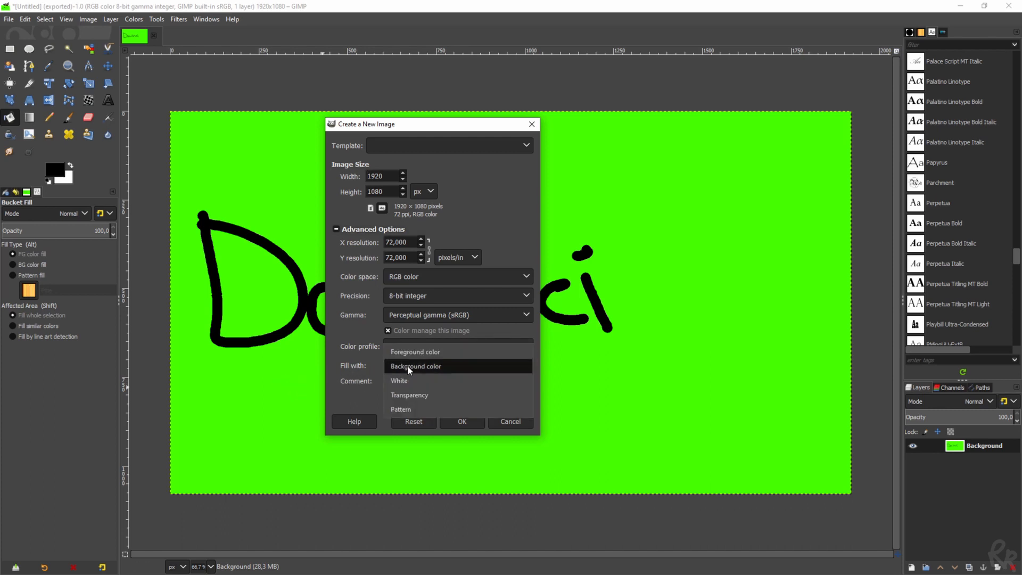
{"action": "mouse_move", "coordinate": [414, 395]}
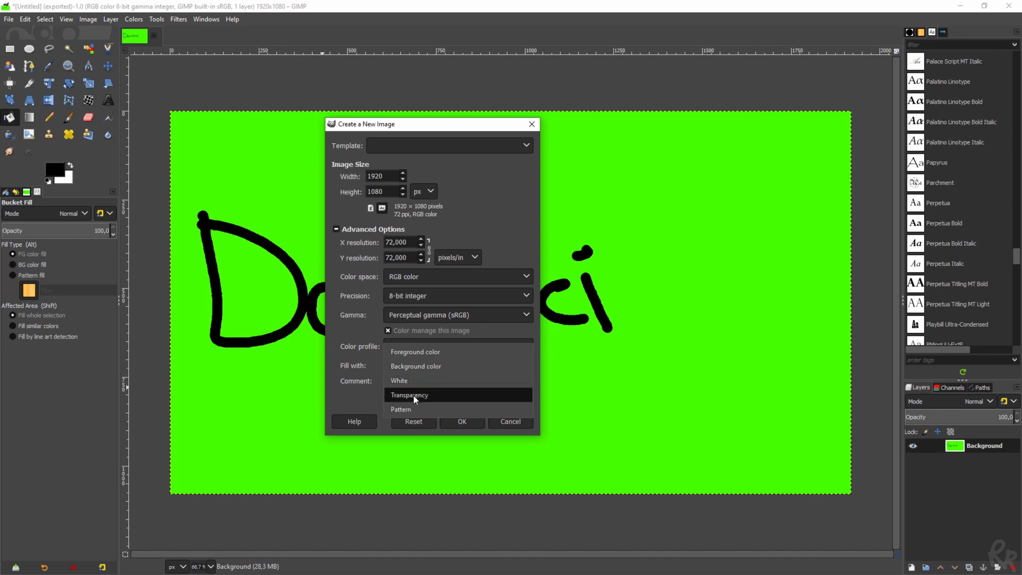
{"action": "left_click", "coordinate": [409, 395]}
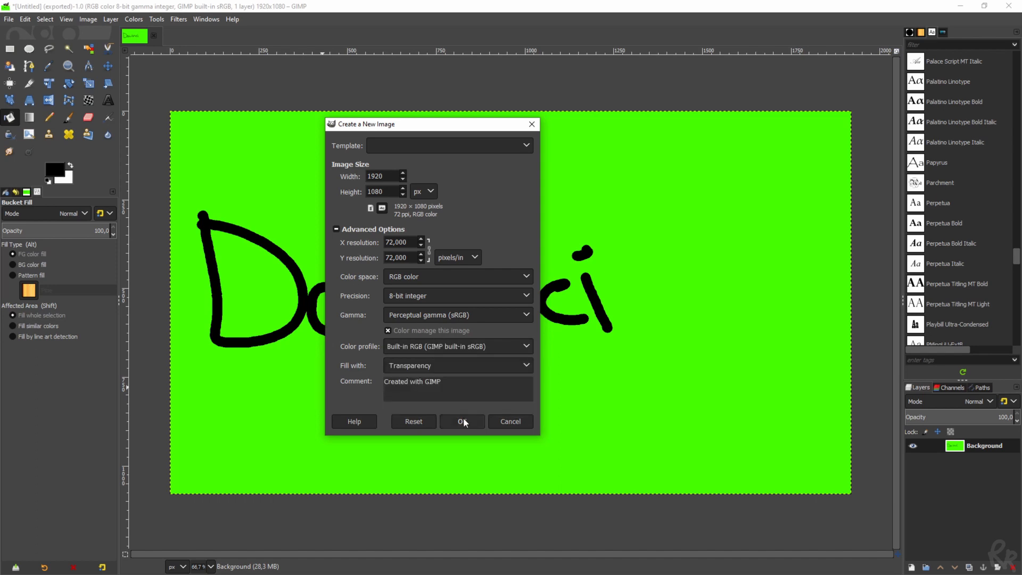
{"action": "left_click", "coordinate": [462, 421]}
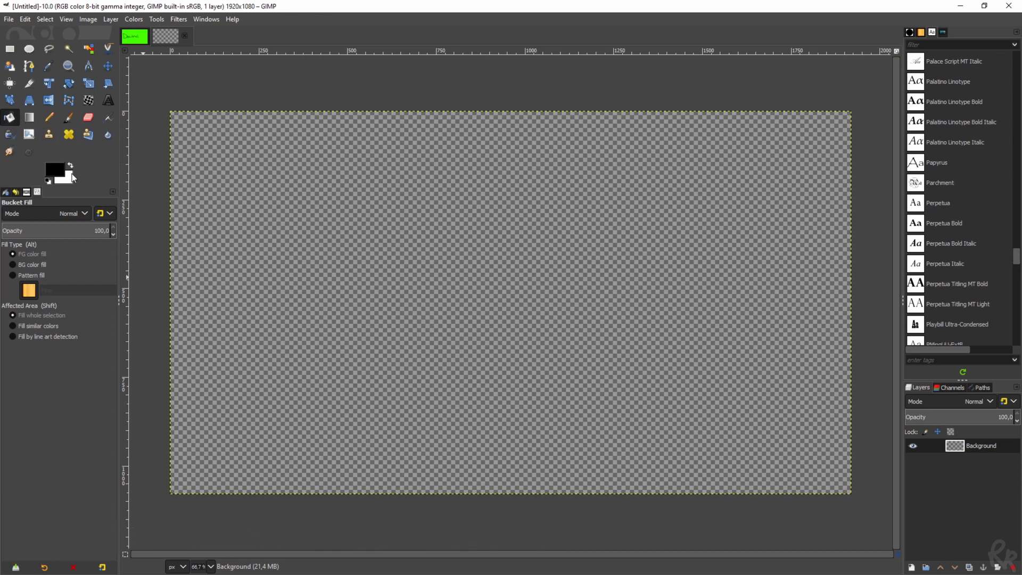
{"action": "mouse_move", "coordinate": [51, 171]}
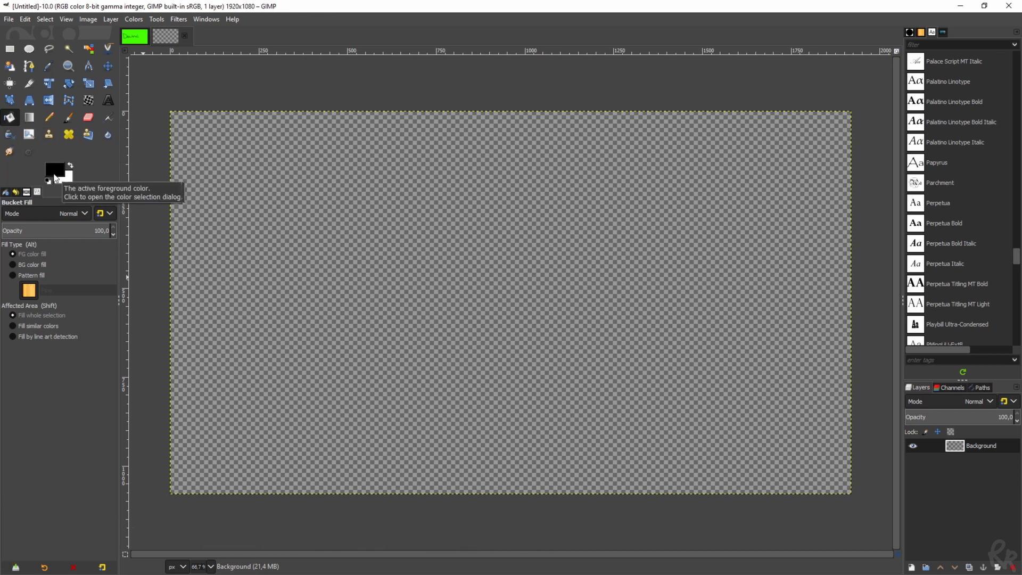
Set the foreground colour to bright green 46ff00 for filling the canvas
{"action": "left_click", "coordinate": [49, 169]}
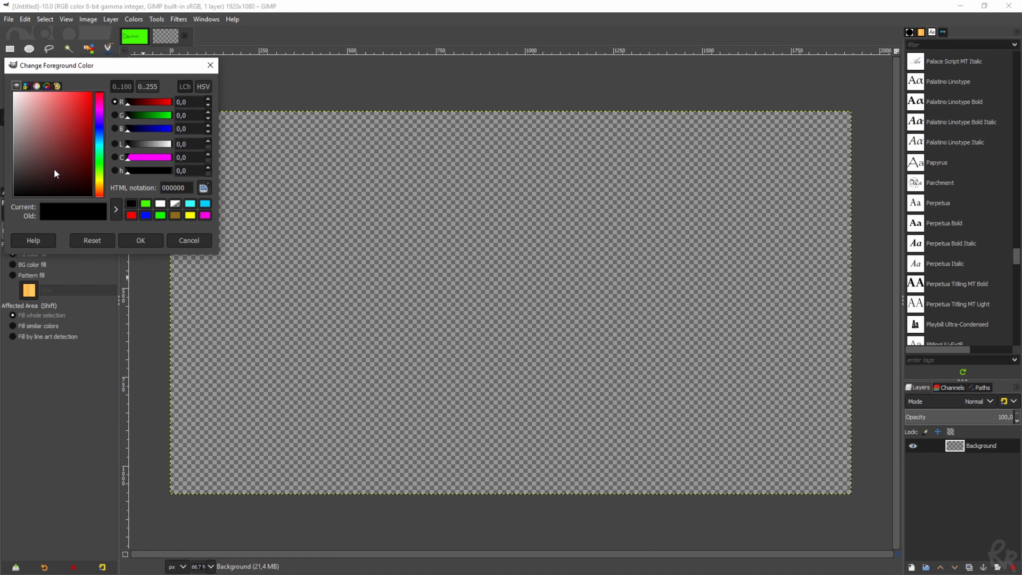
{"action": "left_click", "coordinate": [146, 204]}
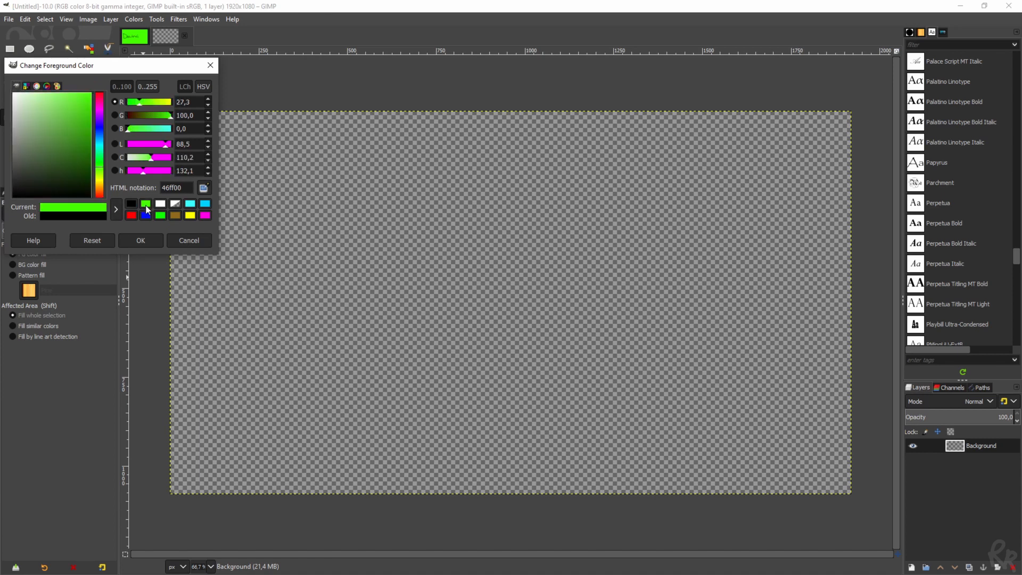
{"action": "left_click", "coordinate": [95, 148]}
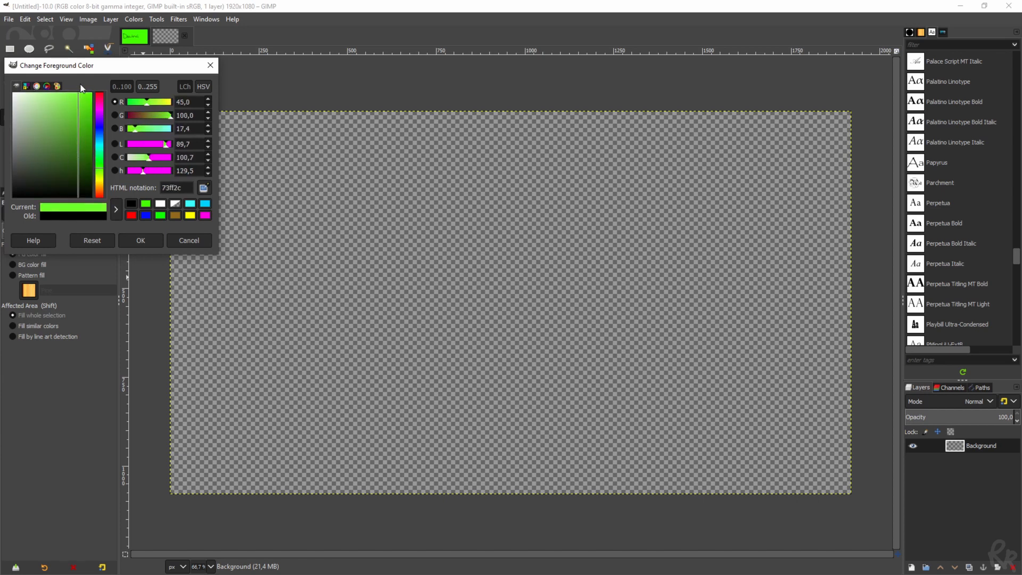
{"action": "left_click", "coordinate": [146, 203]}
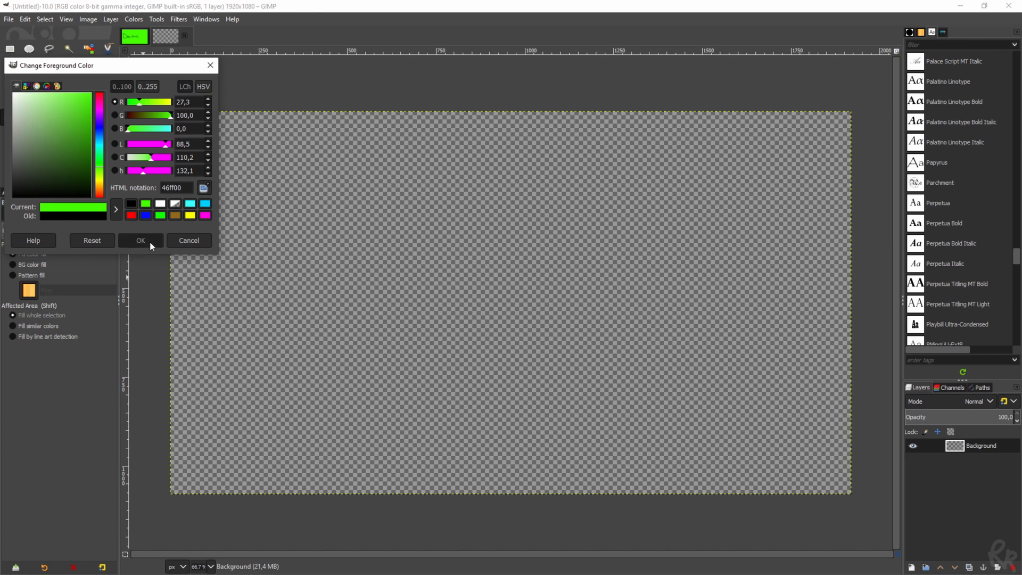
{"action": "left_click", "coordinate": [140, 240]}
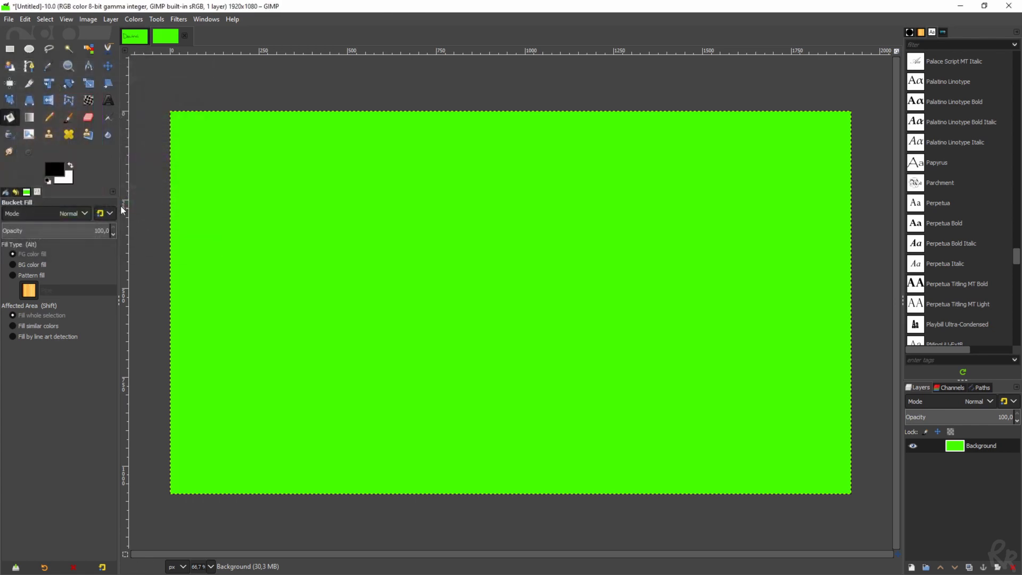
{"action": "mouse_move", "coordinate": [49, 118]}
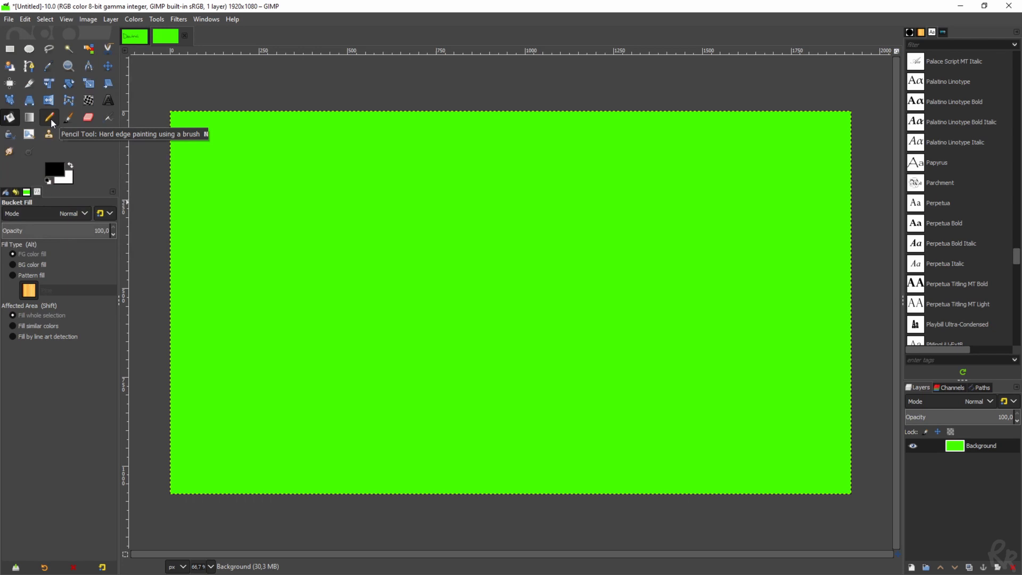
{"action": "mouse_move", "coordinate": [68, 118]}
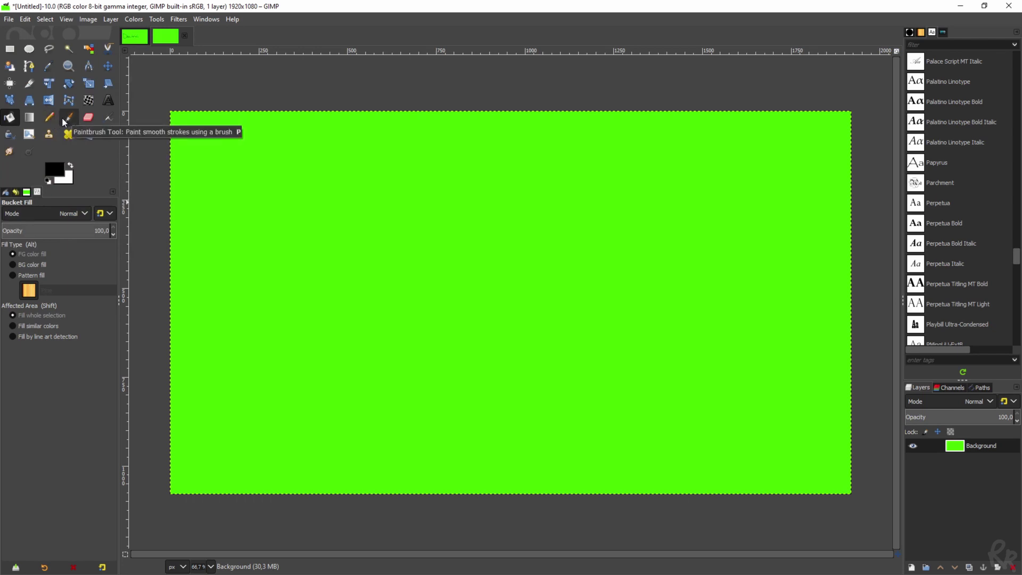
Handwrite 'Davinci' in black with the Pencil tool (size 28, hardness 100)
{"action": "left_click", "coordinate": [49, 118]}
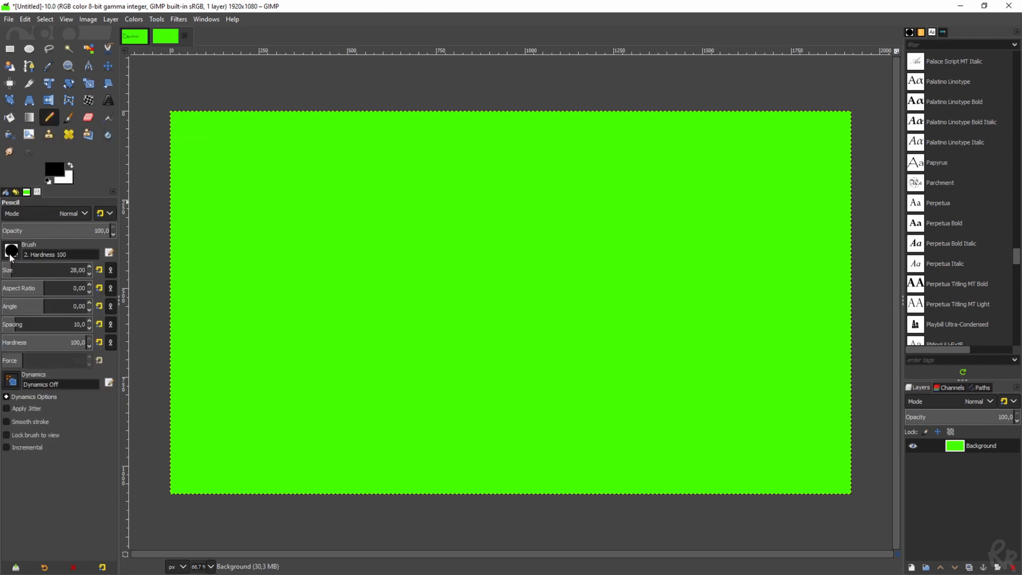
{"action": "mouse_move", "coordinate": [12, 255]}
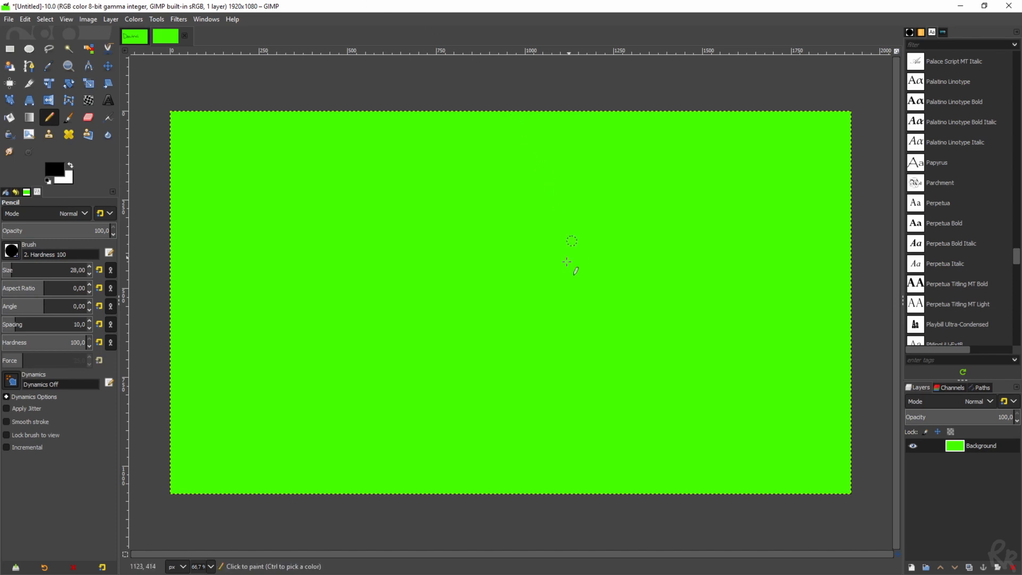
{"action": "mouse_move", "coordinate": [254, 325]}
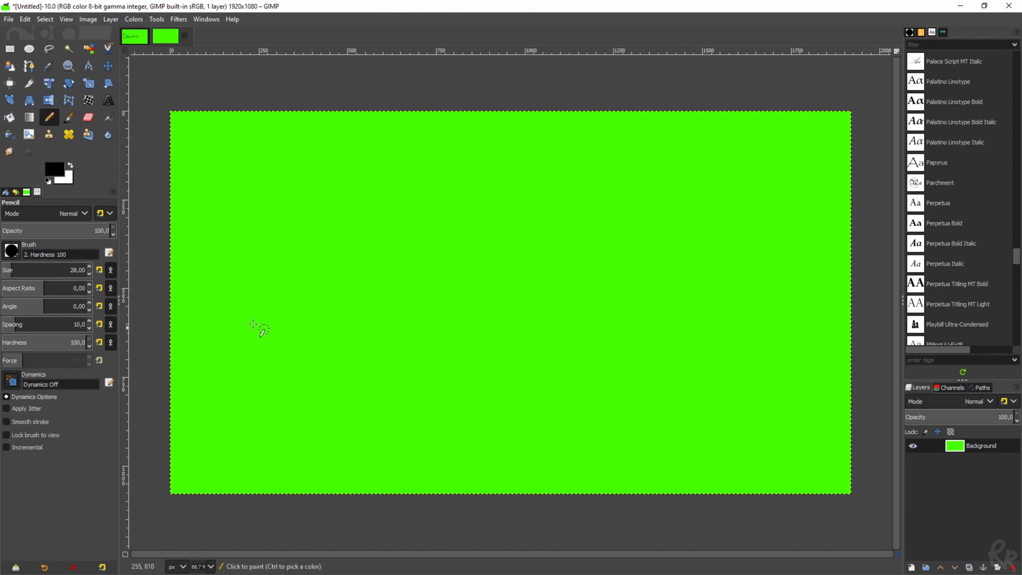
{"action": "mouse_move", "coordinate": [485, 64]}
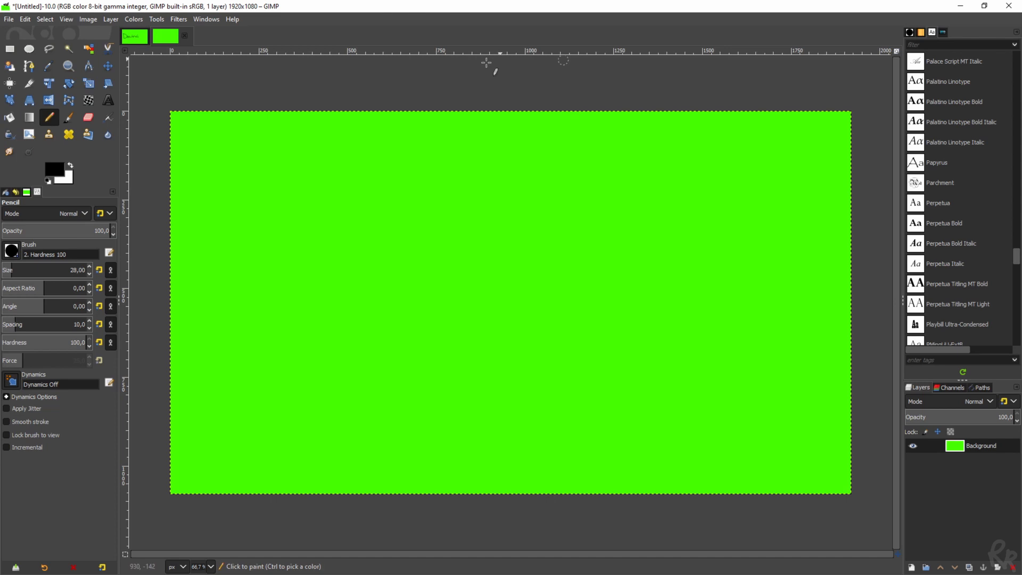
{"action": "mouse_move", "coordinate": [191, 214]}
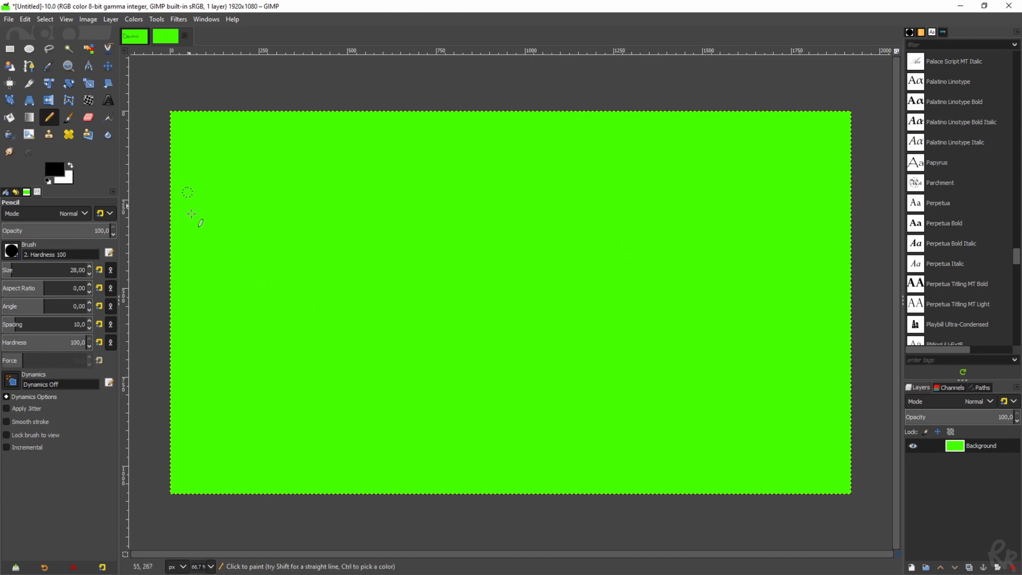
{"action": "left_click_drag", "start_coordinate": [334, 230], "coordinate": [329, 312]}
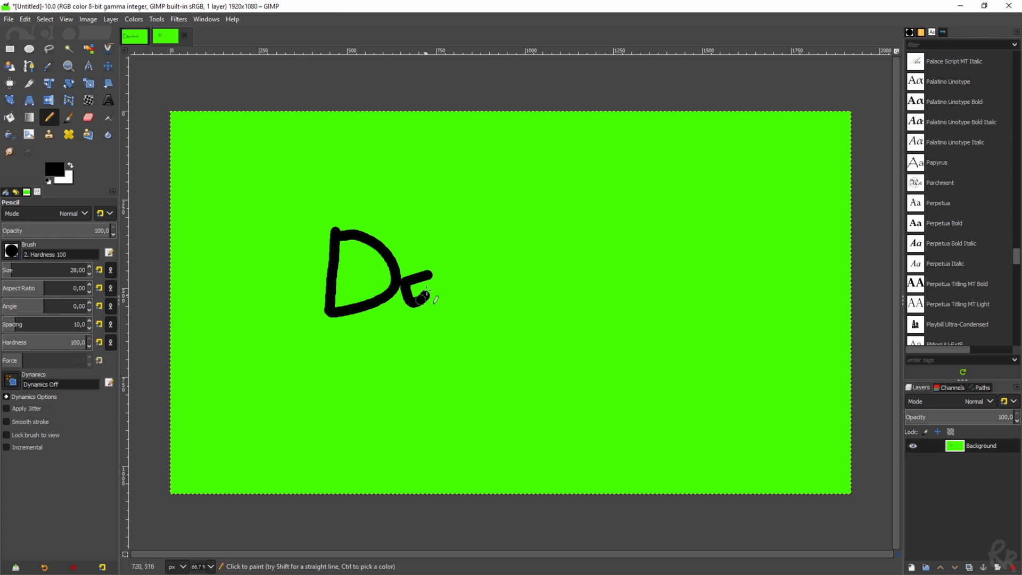
{"action": "left_click_drag", "start_coordinate": [424, 293], "coordinate": [495, 281]}
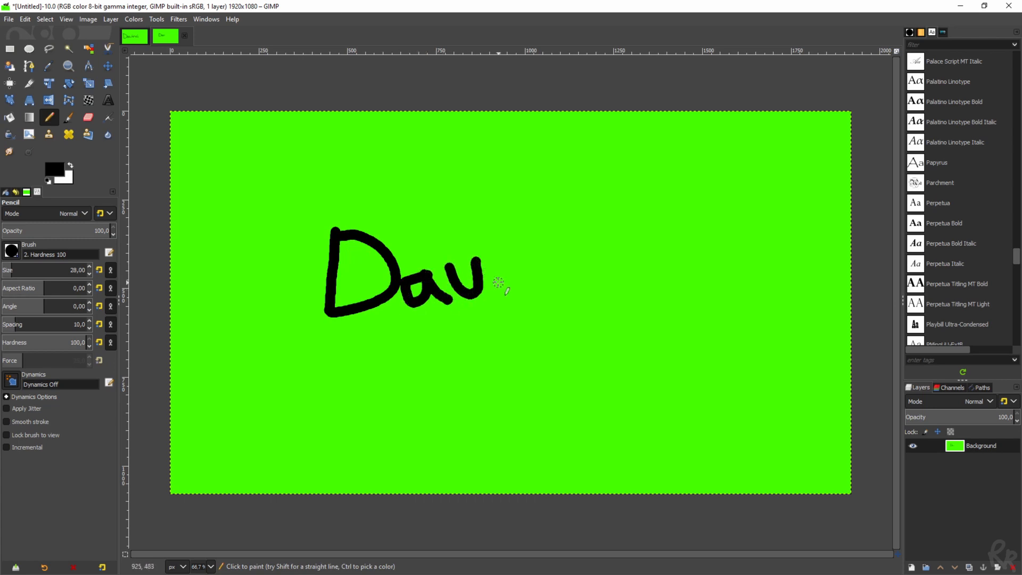
{"action": "left_click_drag", "start_coordinate": [492, 247], "coordinate": [505, 300]}
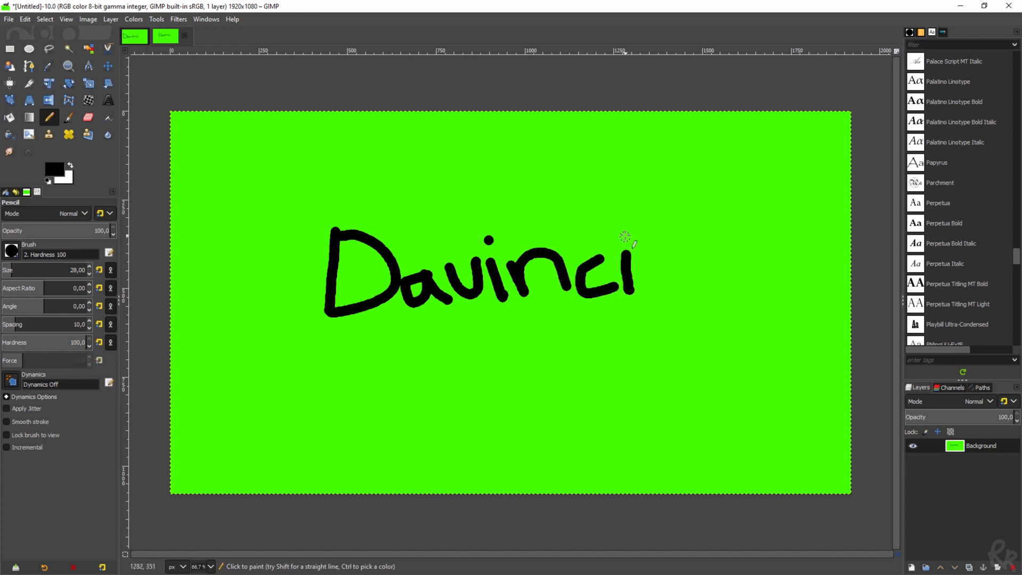
{"action": "mouse_move", "coordinate": [621, 235]}
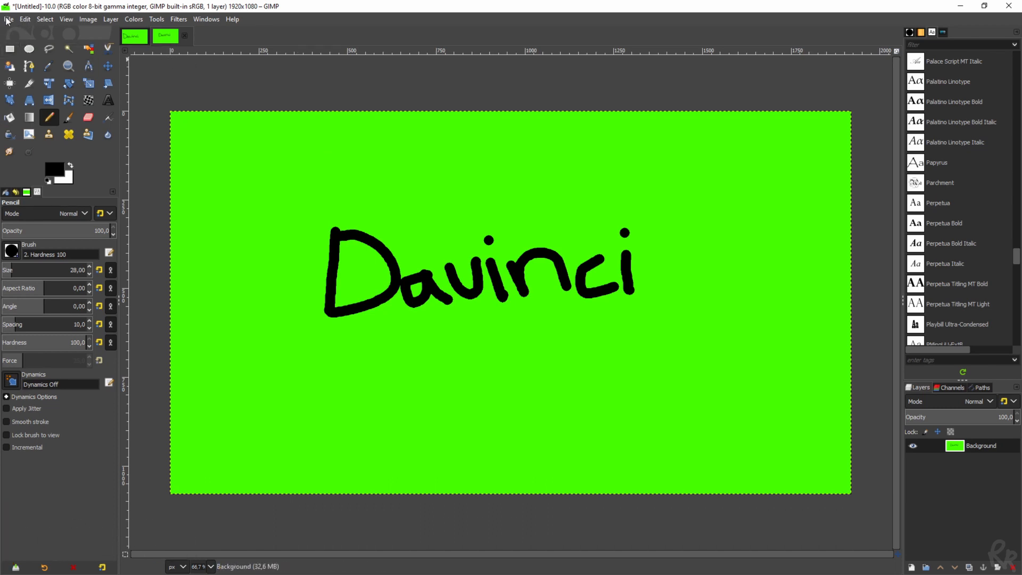
Export the image as Handwriting.png into the Writing effect in Davinci folder
{"action": "left_click", "coordinate": [8, 22]}
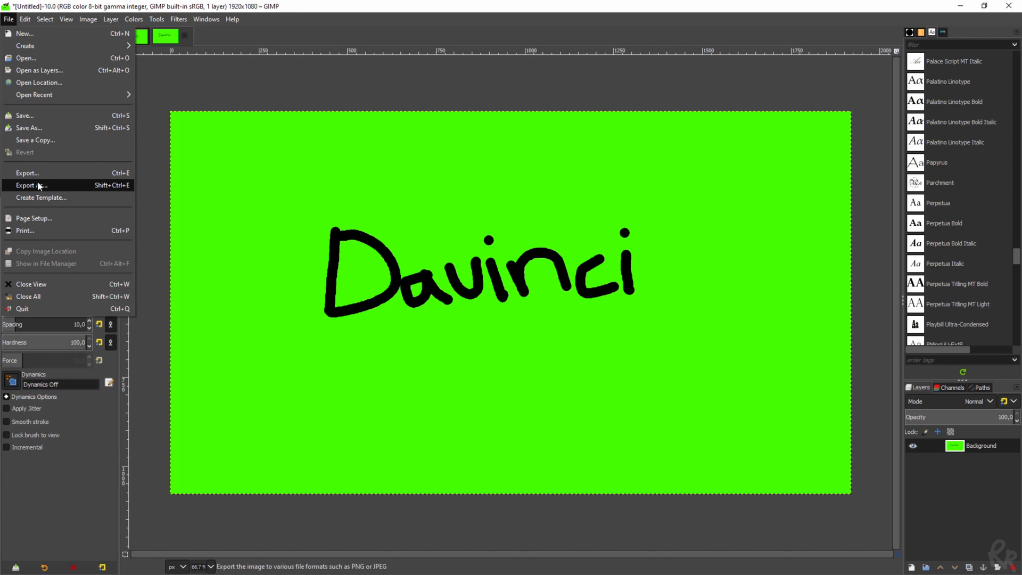
{"action": "left_click", "coordinate": [28, 185]}
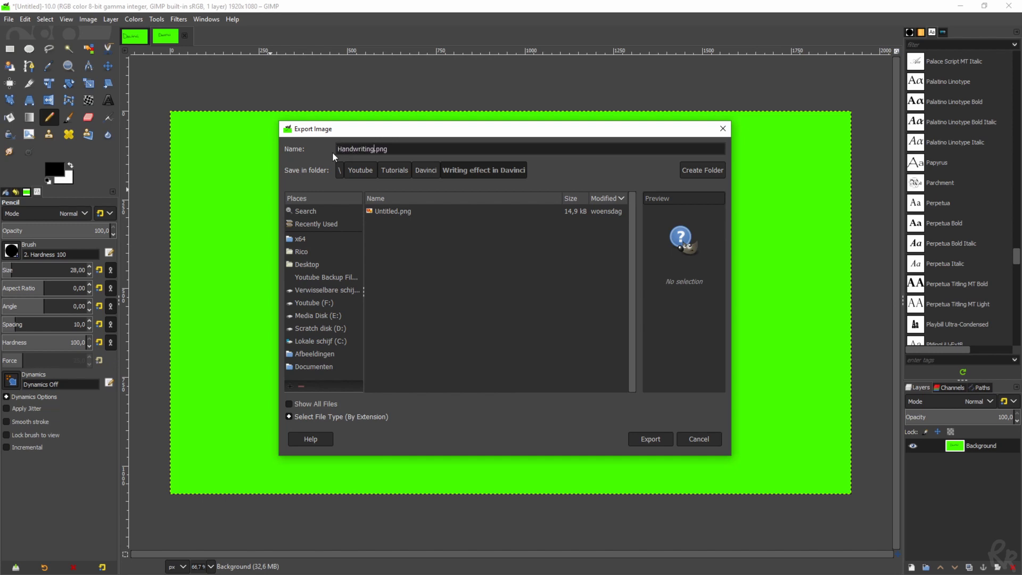
{"action": "left_click", "coordinate": [650, 438]}
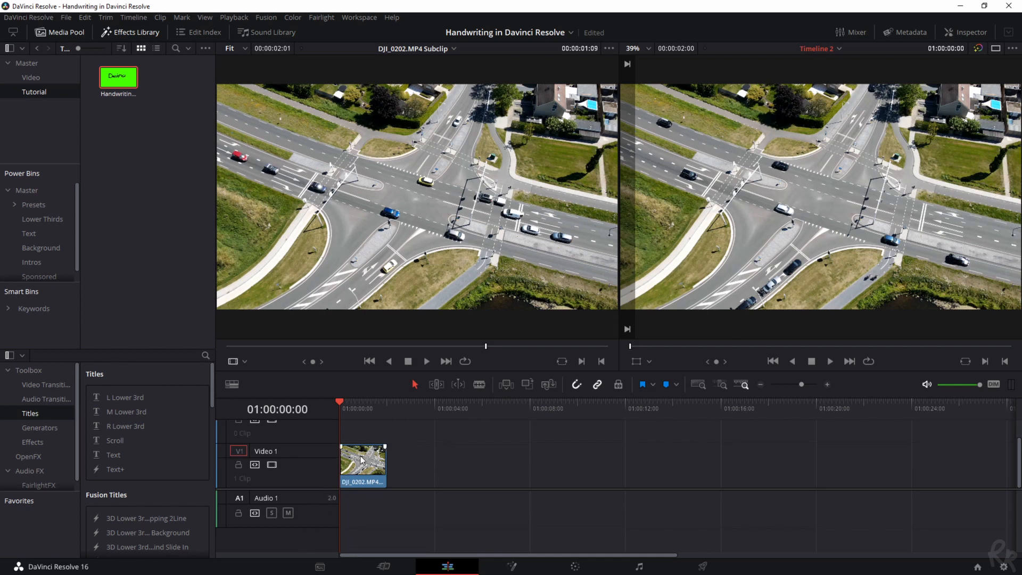
Open the drone Fusion clip on the Fusion page, showing MediaIn1 and MediaOut1
{"action": "right_click", "coordinate": [363, 465]}
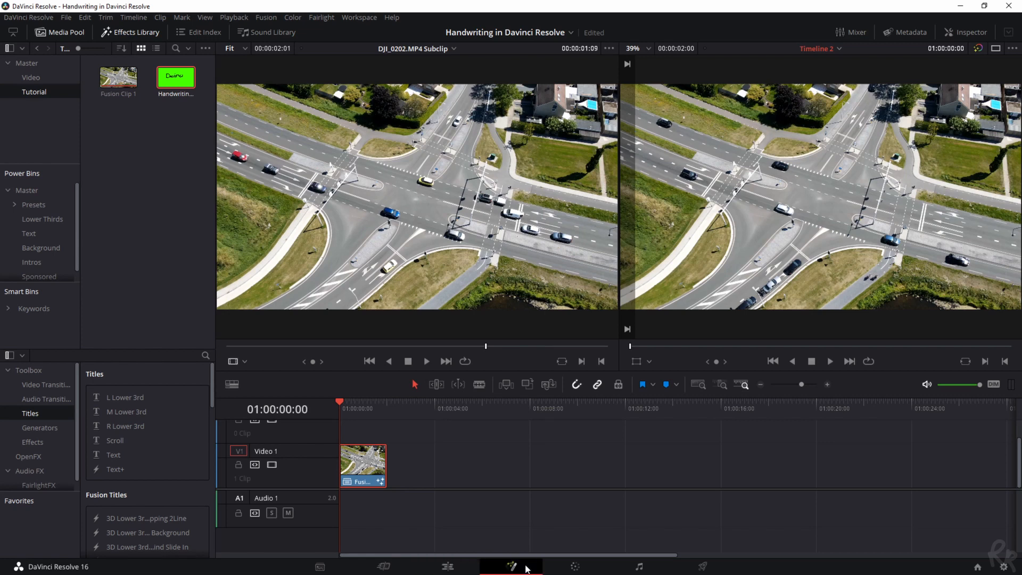
{"action": "left_click", "coordinate": [509, 566]}
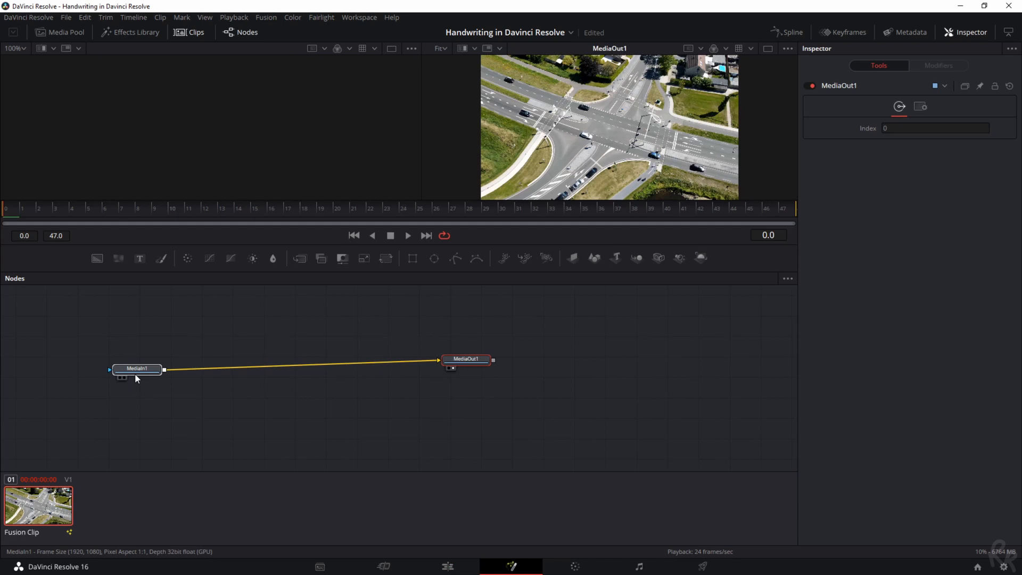
Bring Handwriting.png from the Media Pool in as MediaIn2, placed above MediaIn1
{"action": "left_click", "coordinate": [138, 368]}
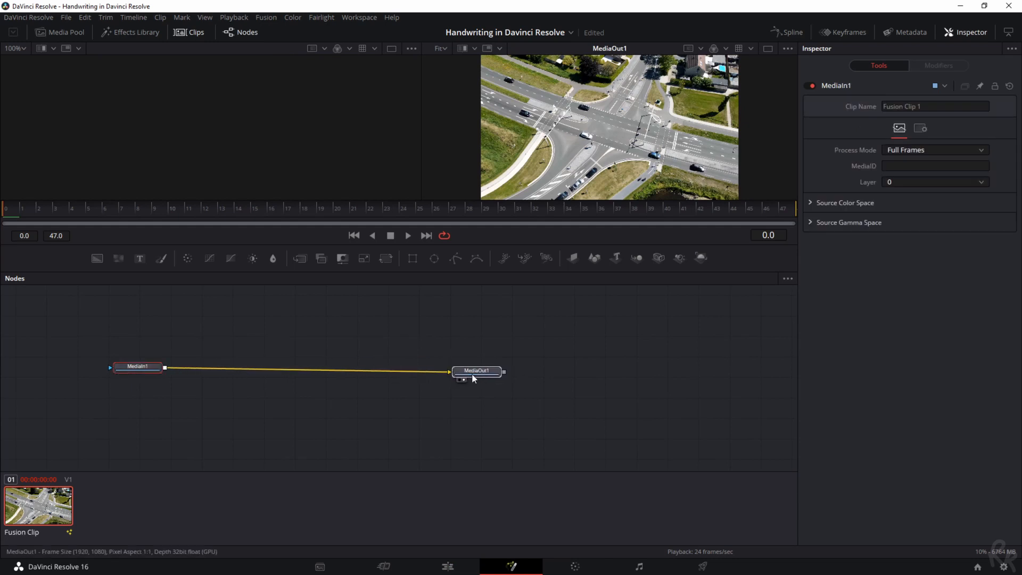
{"action": "left_click", "coordinate": [476, 371]}
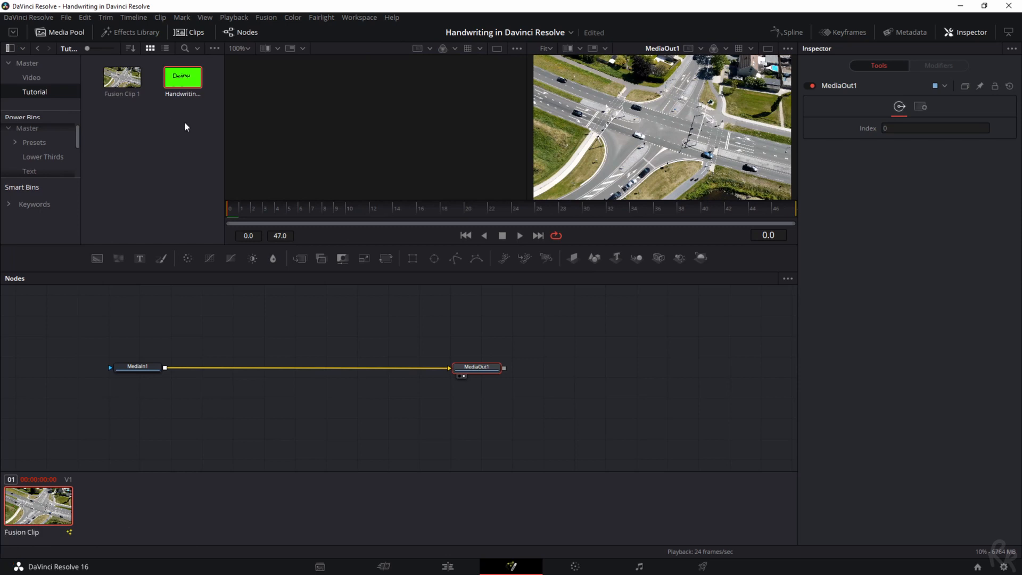
{"action": "mouse_move", "coordinate": [184, 78]}
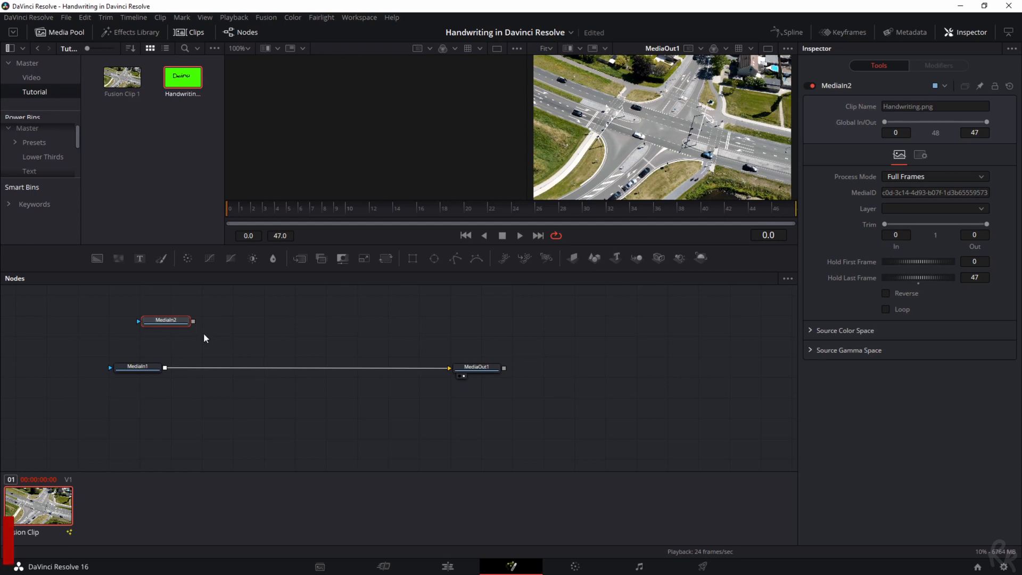
{"action": "left_click_drag", "start_coordinate": [166, 320], "coordinate": [248, 320]}
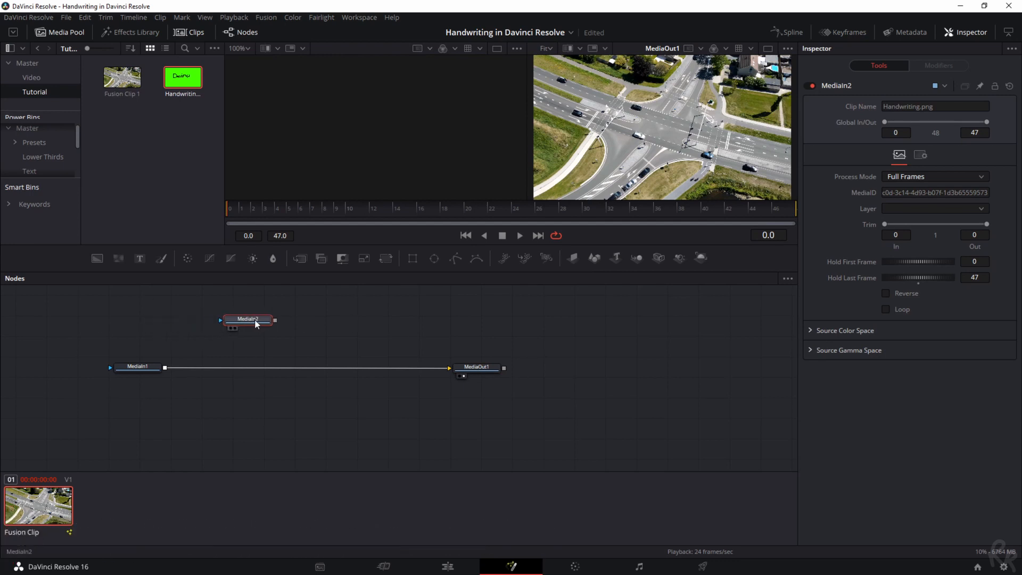
{"action": "mouse_move", "coordinate": [244, 334]}
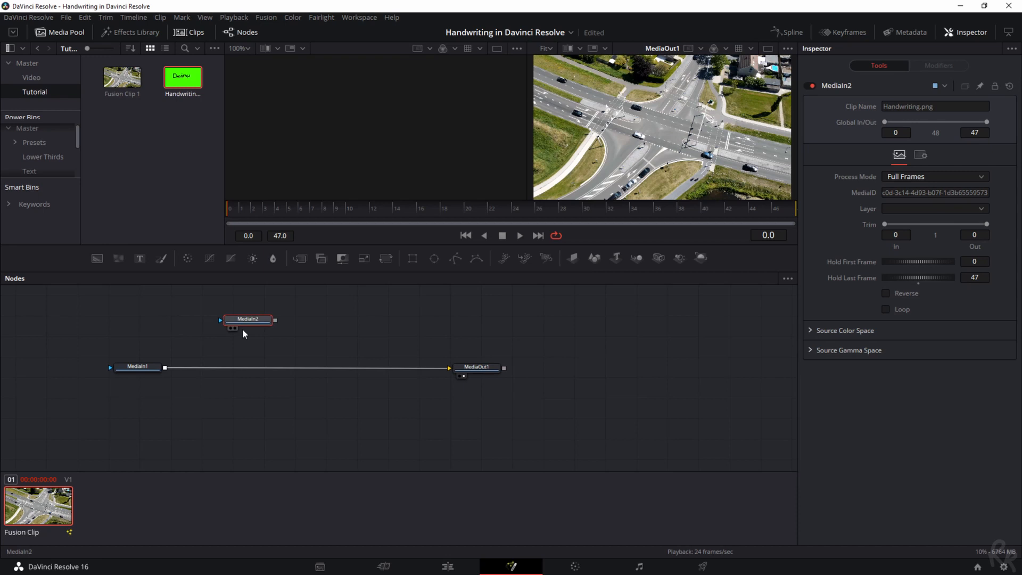
{"action": "left_click", "coordinate": [233, 328]}
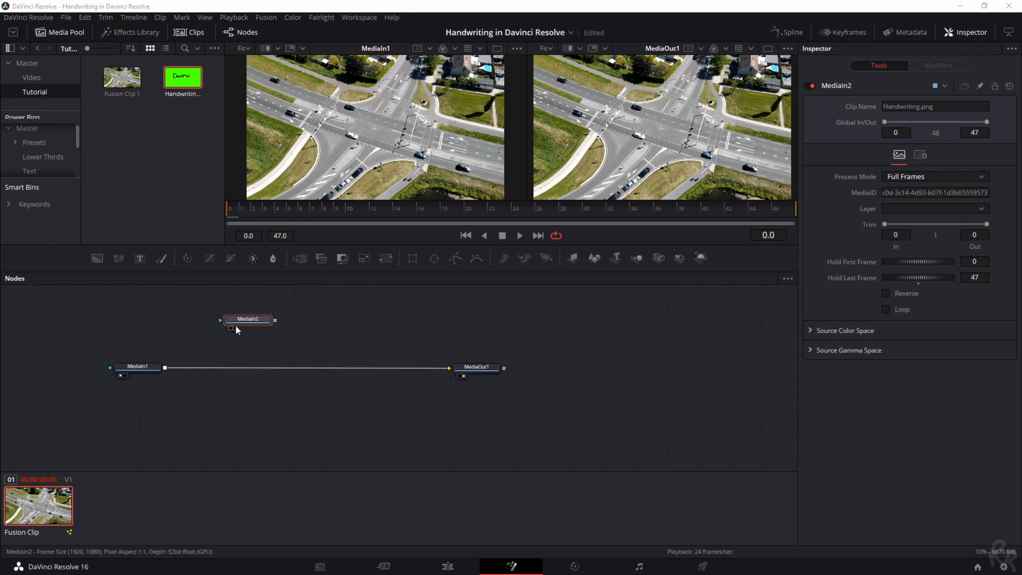
{"action": "left_click_drag", "start_coordinate": [247, 320], "coordinate": [250, 306]}
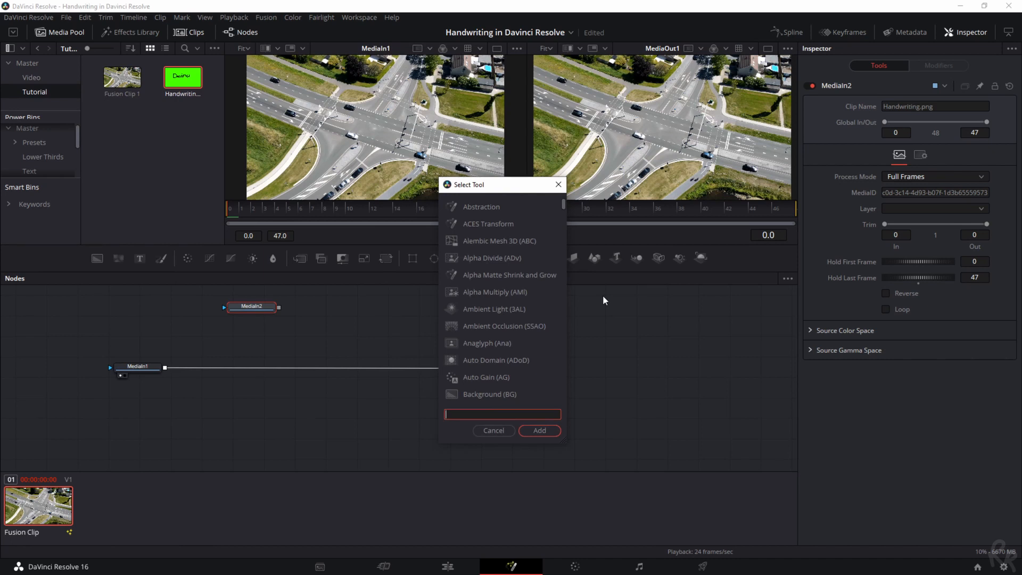
Add a Merge1 node, lower MediaIn1 and MediaOut1, and view MediaIn2 in the left viewer
{"action": "type", "text": "merge"}
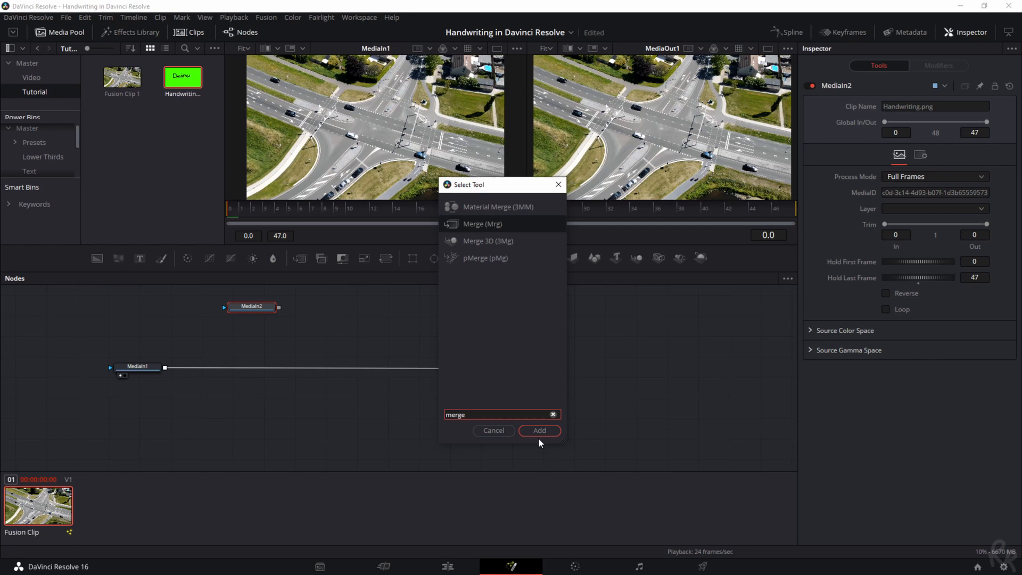
{"action": "left_click", "coordinate": [539, 430]}
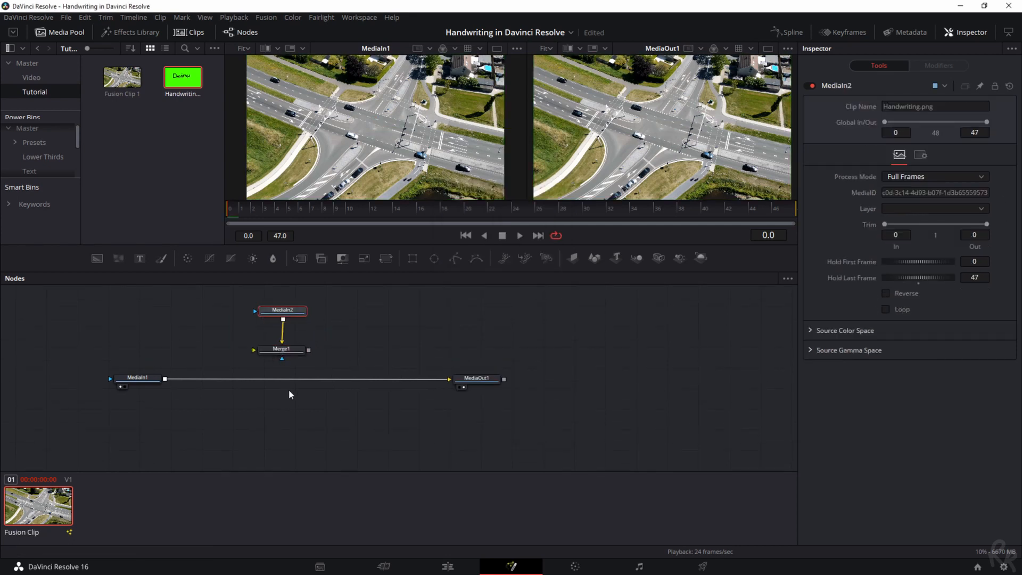
{"action": "left_click_drag", "start_coordinate": [477, 379], "coordinate": [507, 428]}
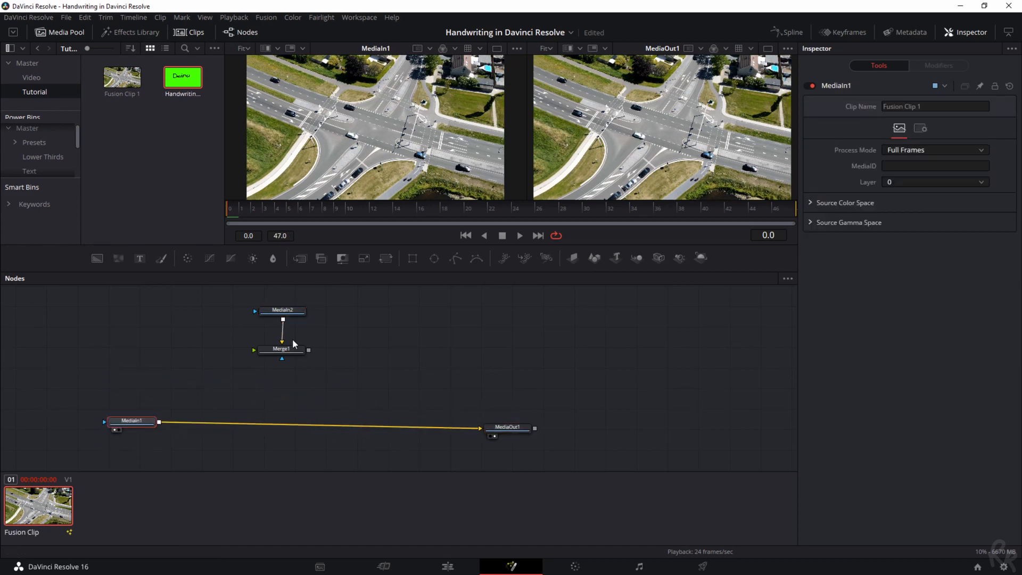
{"action": "left_click", "coordinate": [280, 383]}
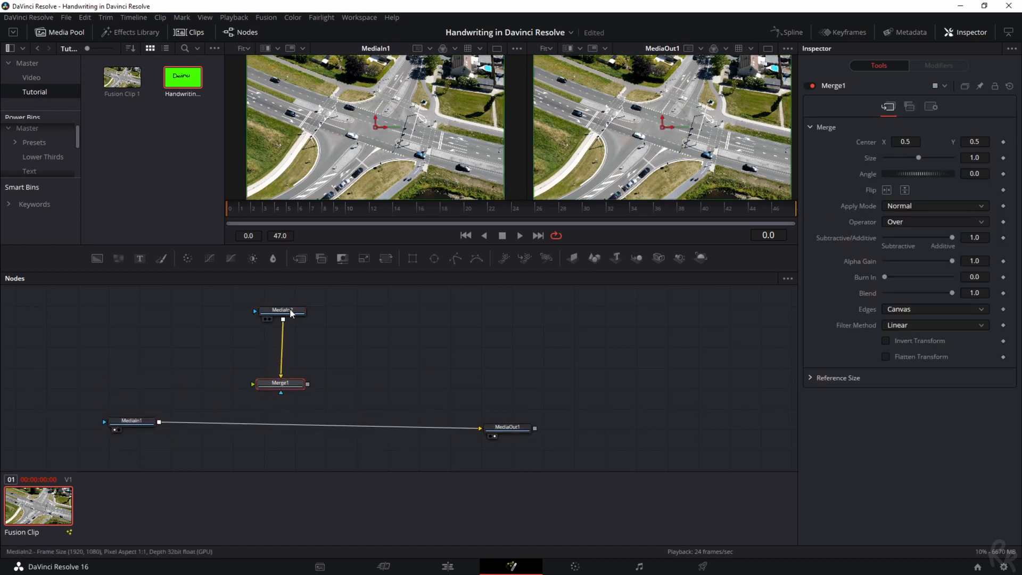
{"action": "left_click", "coordinate": [281, 310]}
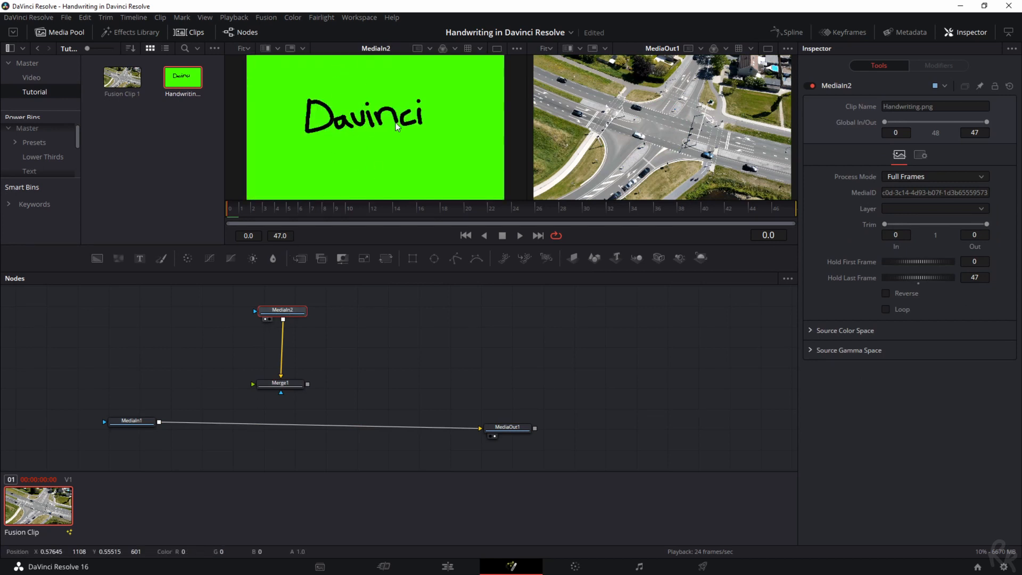
{"action": "mouse_move", "coordinate": [383, 145]}
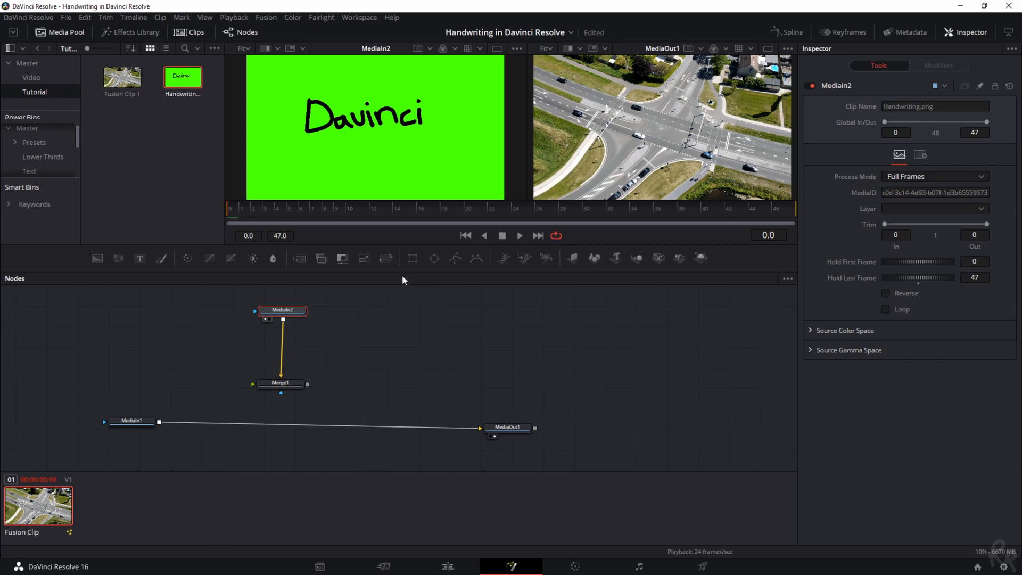
{"action": "mouse_move", "coordinate": [385, 260]}
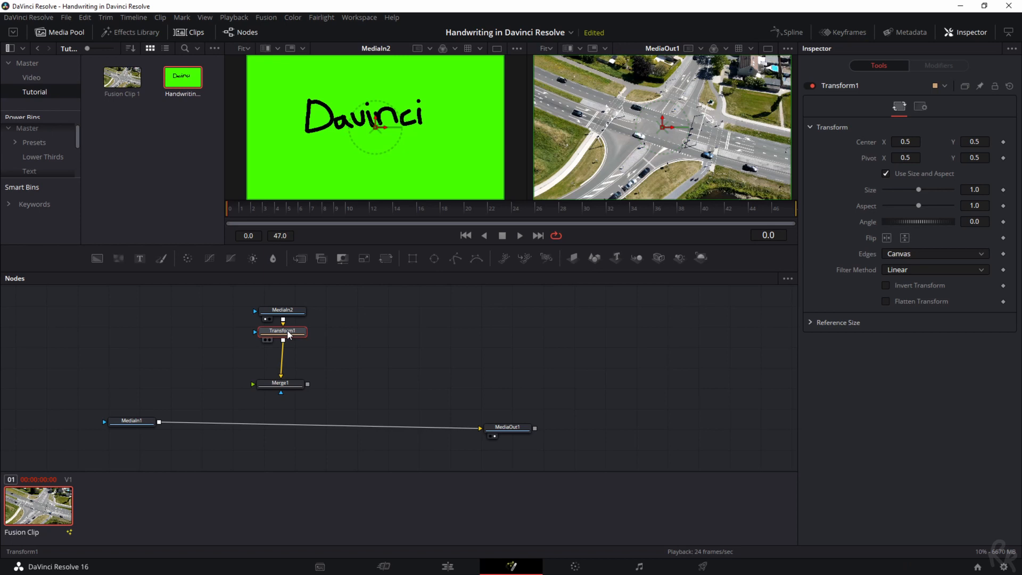
Place the Transform1 node on the link between MediaIn2 and Merge1
{"action": "left_click_drag", "start_coordinate": [282, 330], "coordinate": [428, 328]}
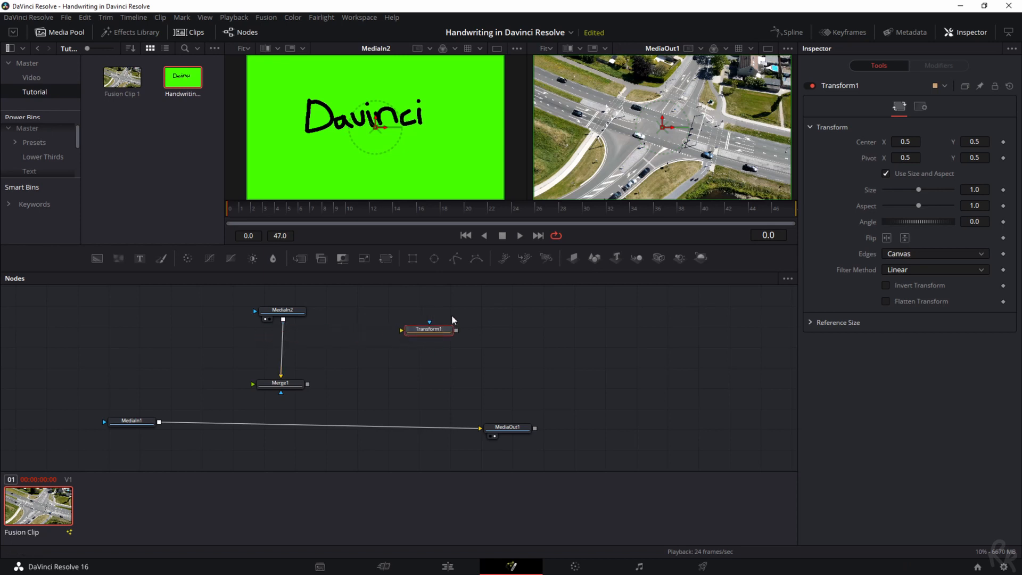
{"action": "left_click_drag", "start_coordinate": [428, 329], "coordinate": [116, 382]}
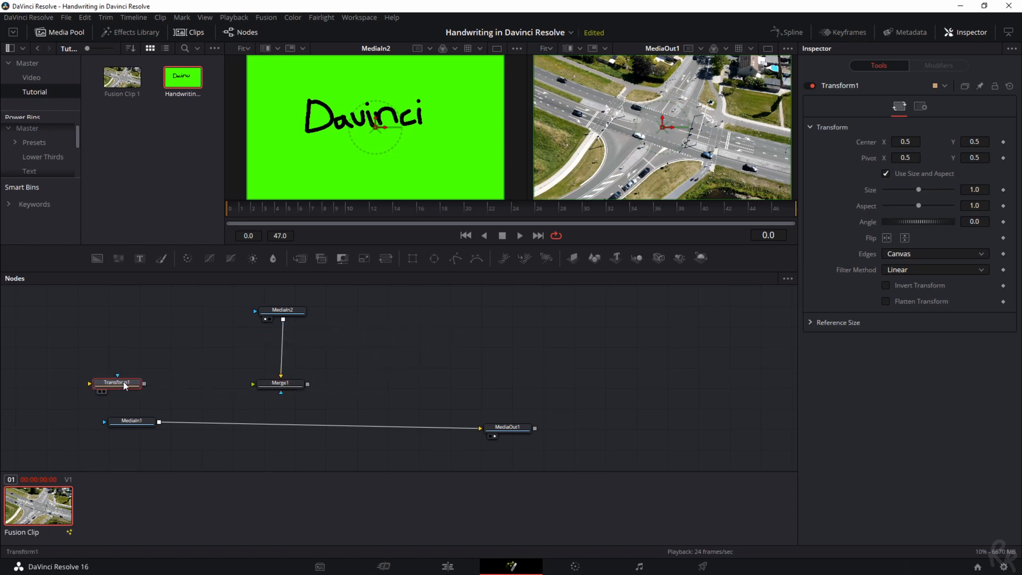
{"action": "left_click_drag", "start_coordinate": [116, 382], "coordinate": [221, 419]}
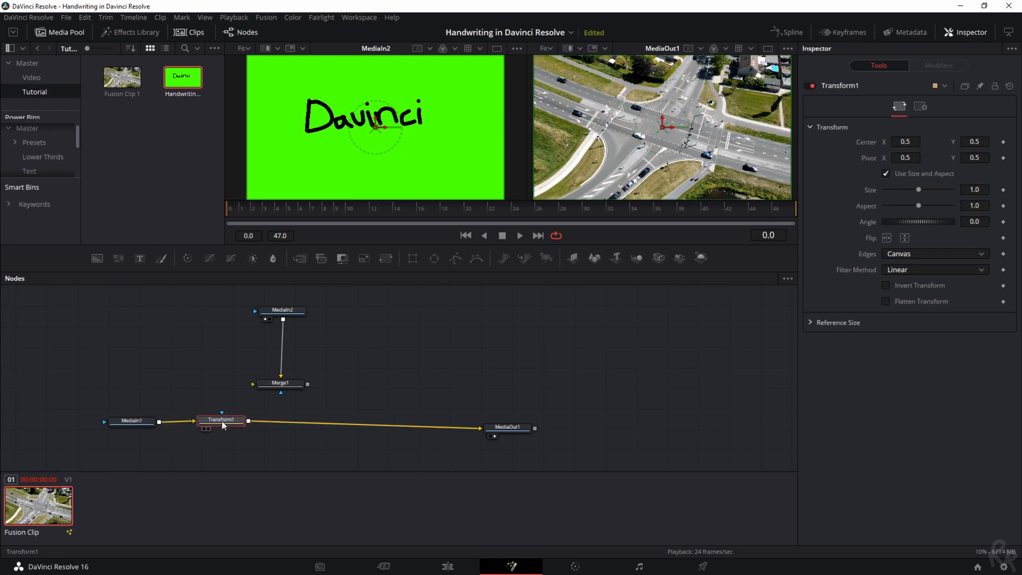
{"action": "mouse_move", "coordinate": [217, 425]}
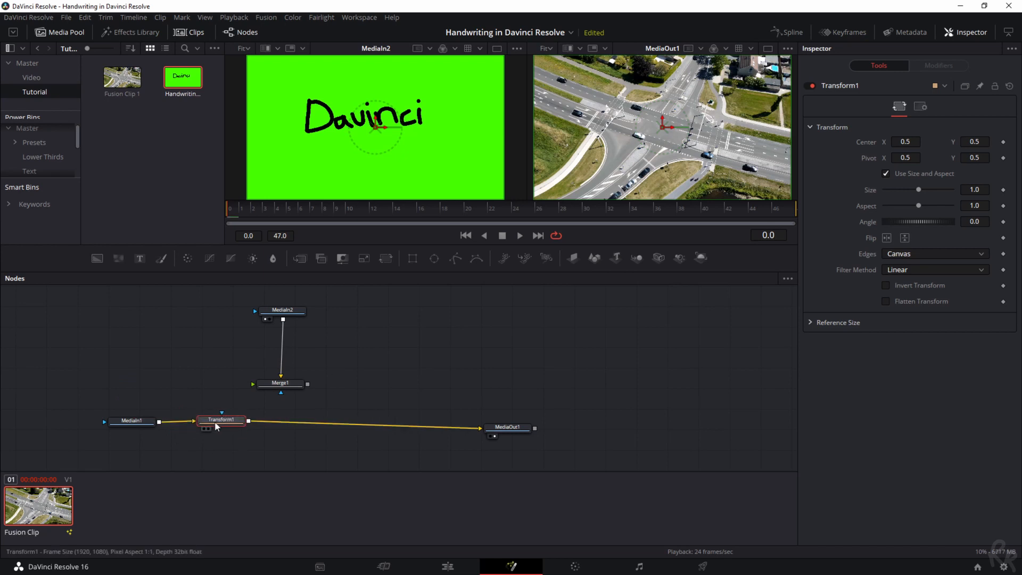
{"action": "left_click_drag", "start_coordinate": [220, 420], "coordinate": [286, 343]}
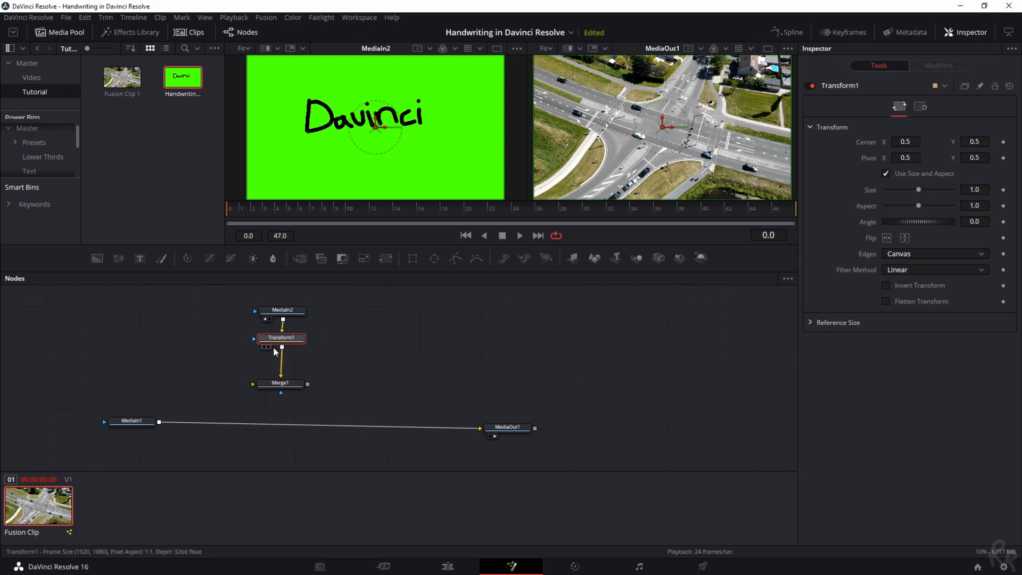
{"action": "left_click", "coordinate": [280, 382]}
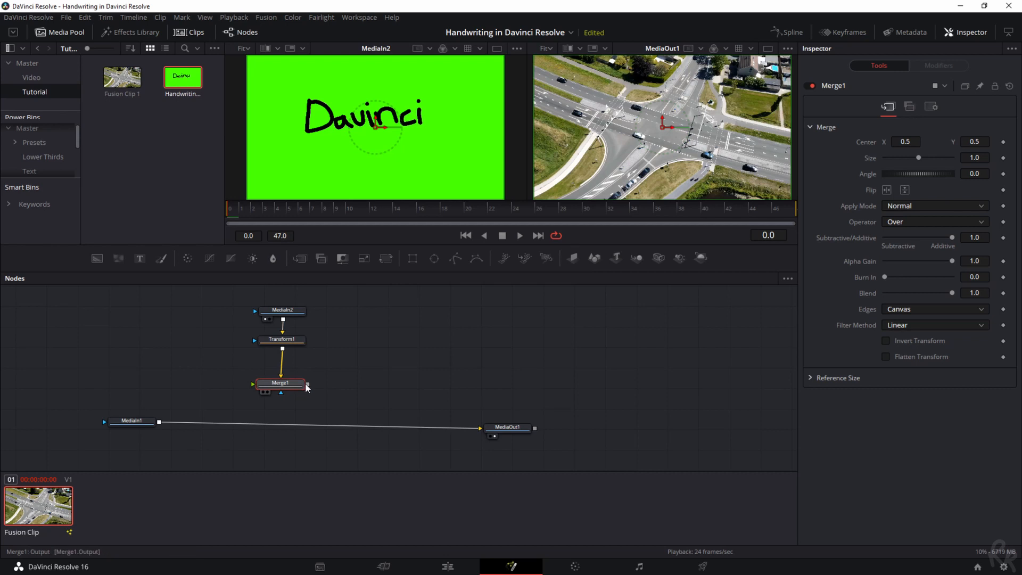
Route Merge1's output into MediaOut1 and move the handwriting lower with Transform1
{"action": "left_click_drag", "start_coordinate": [306, 384], "coordinate": [481, 429]}
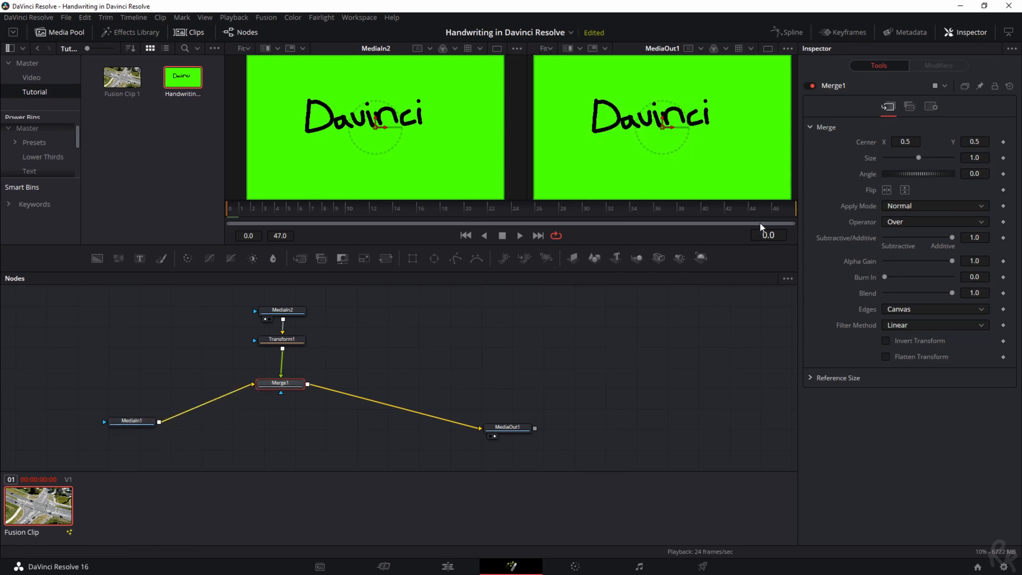
{"action": "mouse_move", "coordinate": [267, 339]}
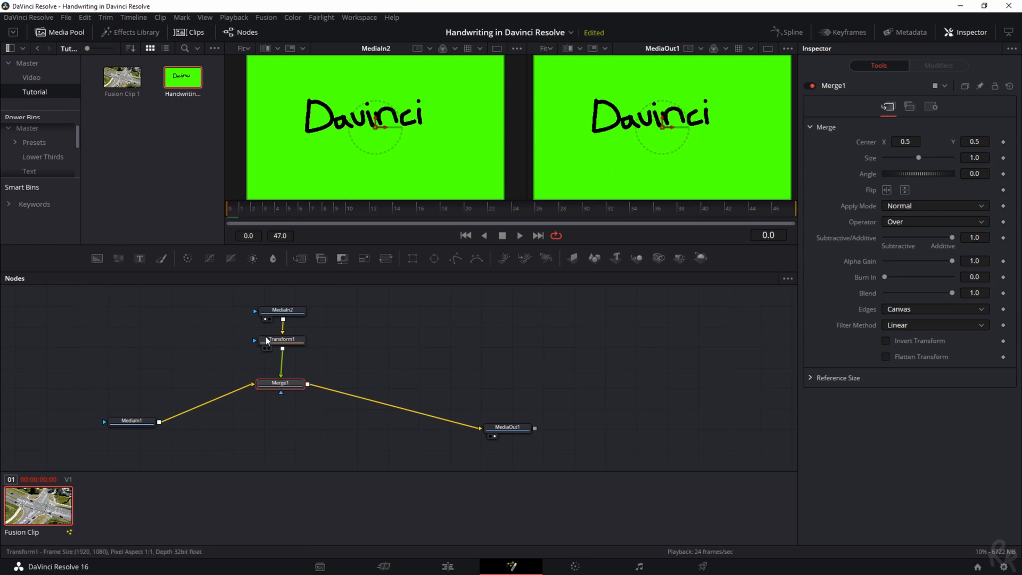
{"action": "left_click", "coordinate": [281, 339]}
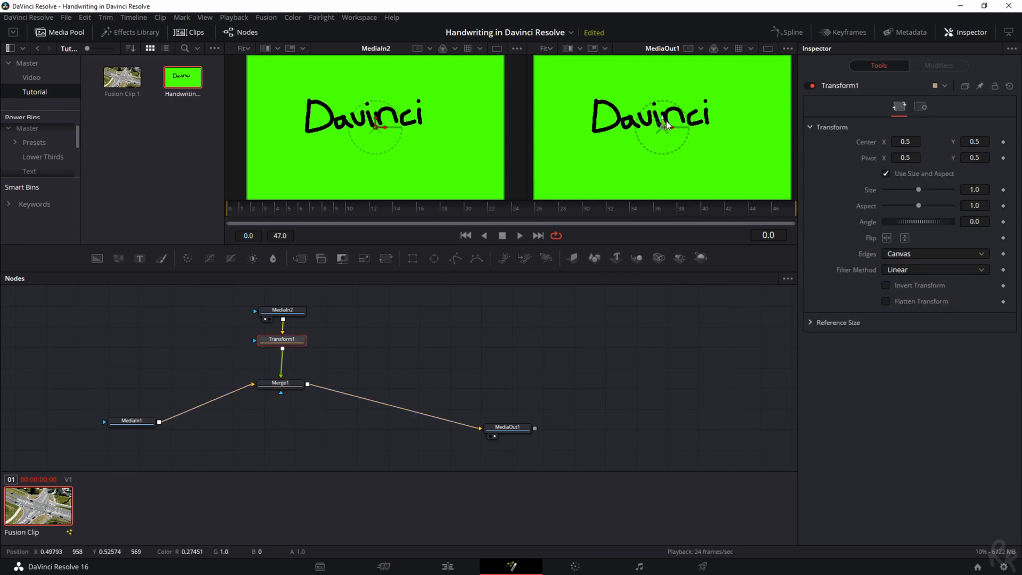
{"action": "left_click_drag", "start_coordinate": [665, 124], "coordinate": [665, 134]}
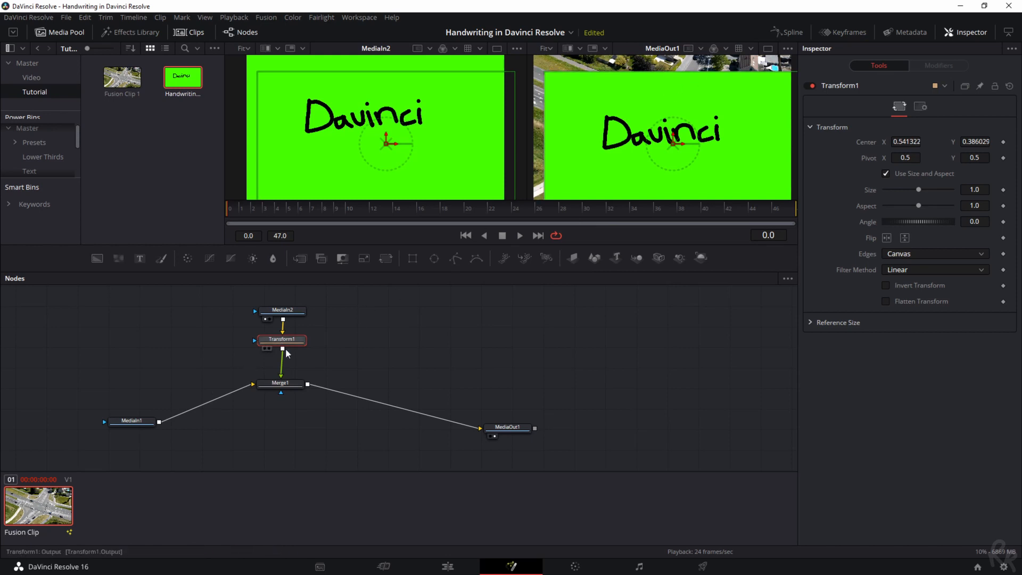
{"action": "mouse_move", "coordinate": [282, 350]}
{"action": "type", "text": "merge"}
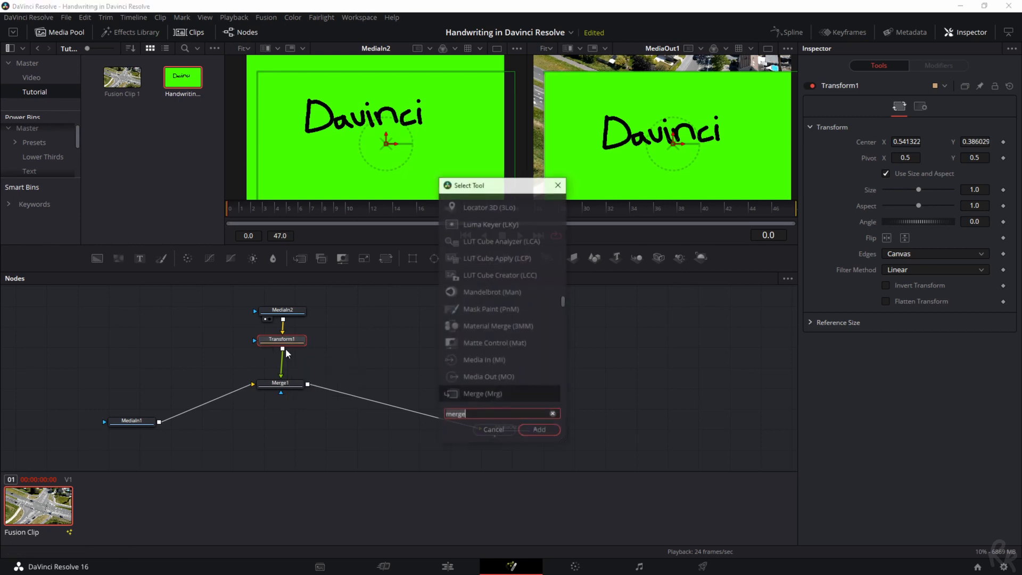
Add a DeltaKeyer1 node and eyedropper the green screen as its Background Color
{"action": "type", "text": "delta"}
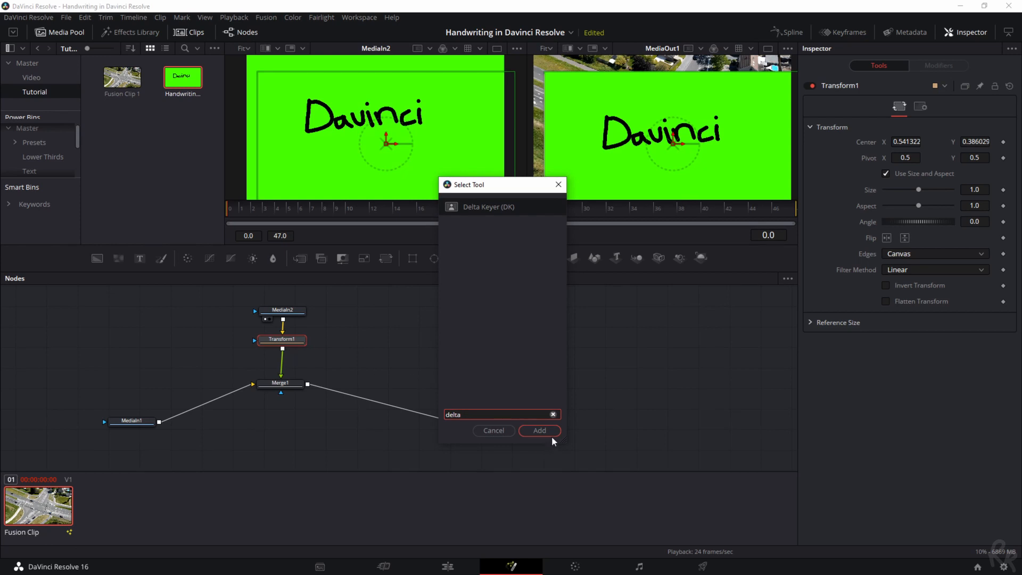
{"action": "left_click", "coordinate": [539, 430]}
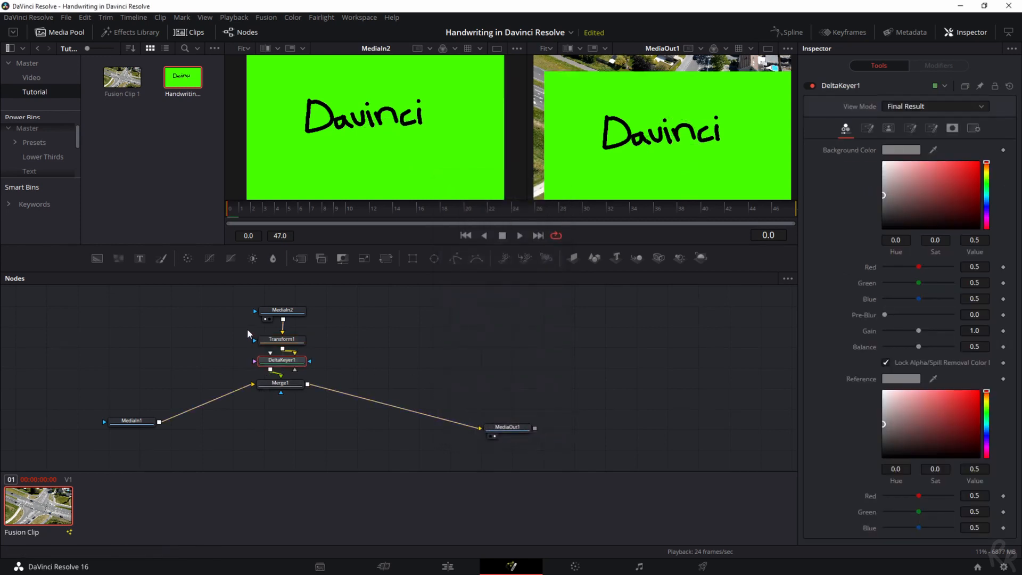
{"action": "mouse_move", "coordinate": [286, 367]}
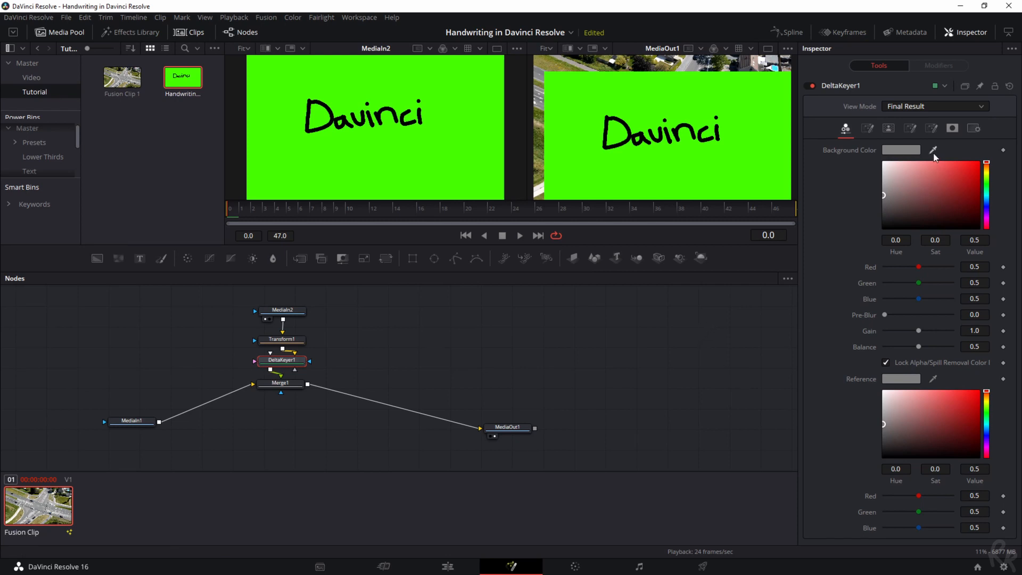
{"action": "left_click", "coordinate": [933, 151]}
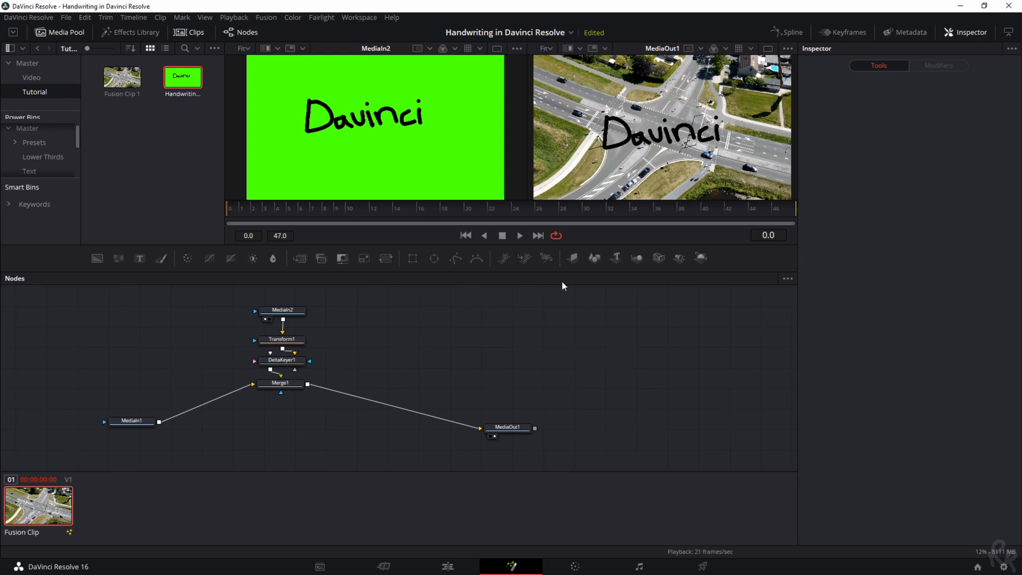
{"action": "mouse_move", "coordinate": [434, 355]}
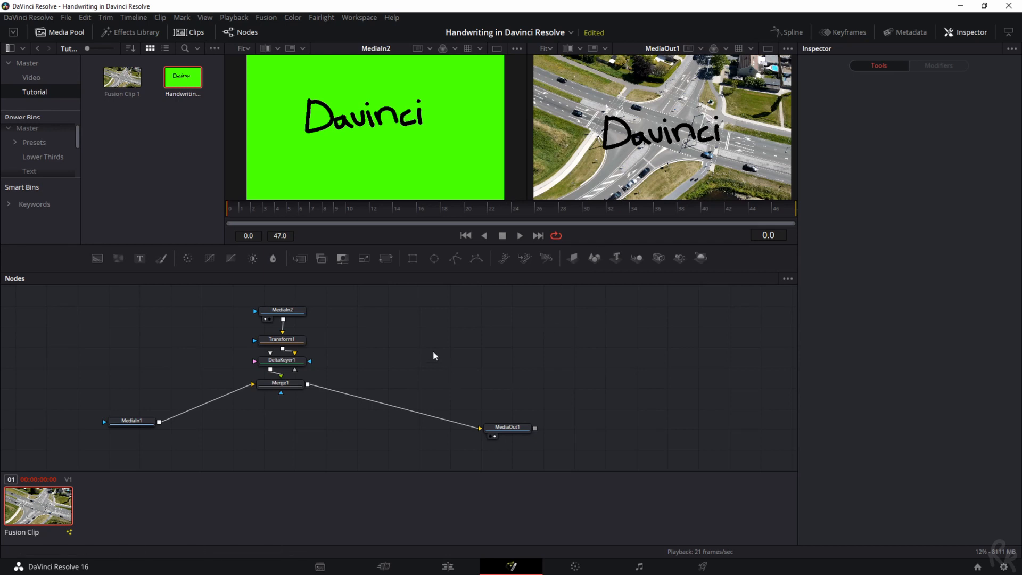
{"action": "mouse_move", "coordinate": [455, 260]}
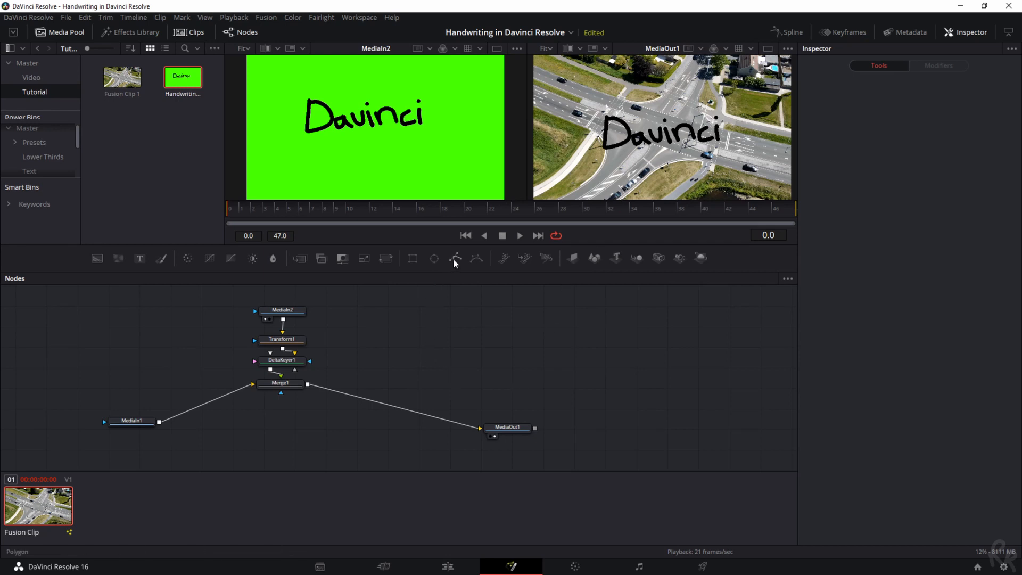
{"action": "mouse_move", "coordinate": [454, 260]}
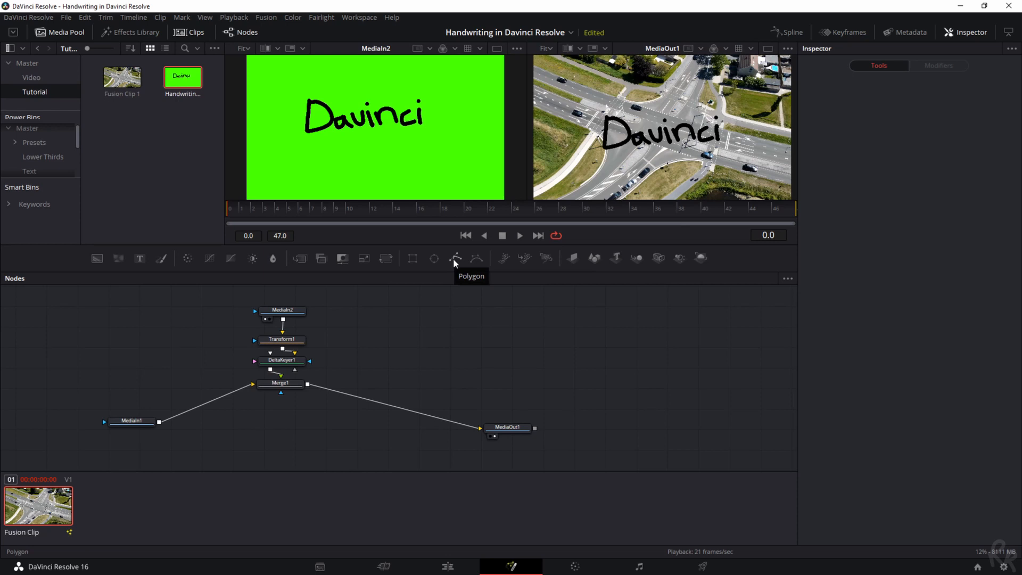
Add a Polygon1 mask node, move it out of the chain, and outline the Davinci lettering
{"action": "left_click", "coordinate": [455, 258]}
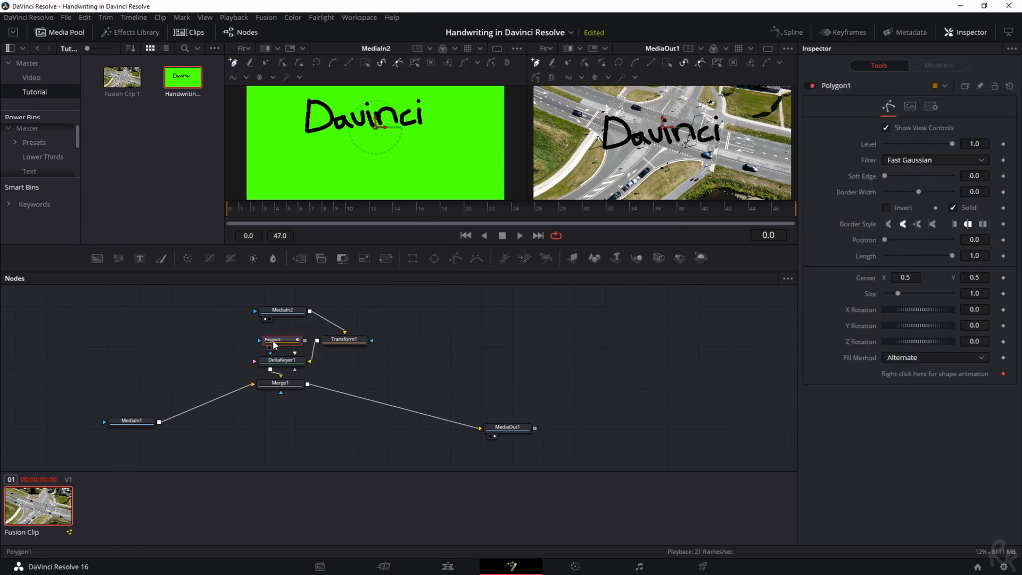
{"action": "mouse_move", "coordinate": [279, 341]}
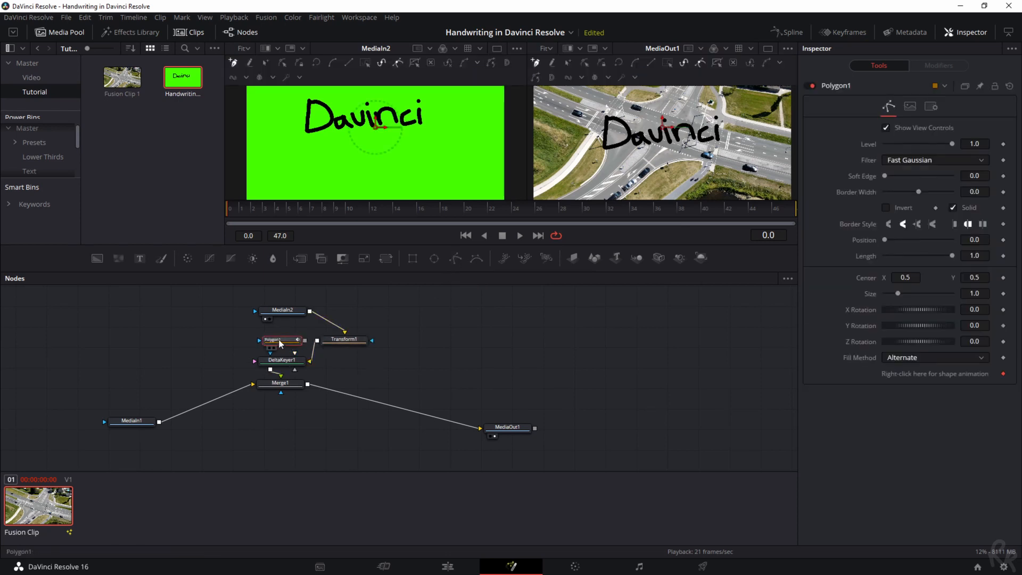
{"action": "left_click_drag", "start_coordinate": [281, 339], "coordinate": [281, 444]}
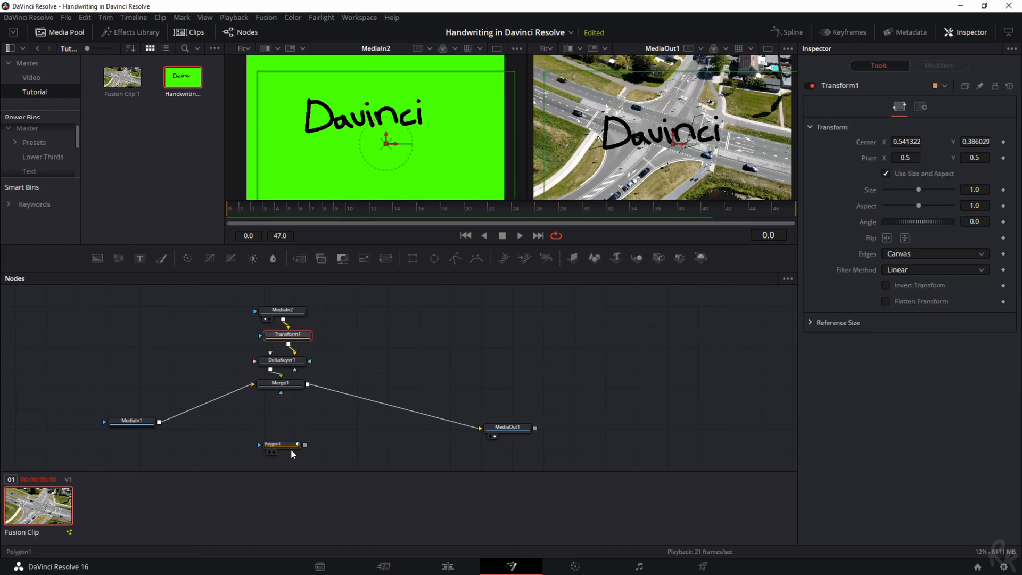
{"action": "left_click", "coordinate": [280, 443]}
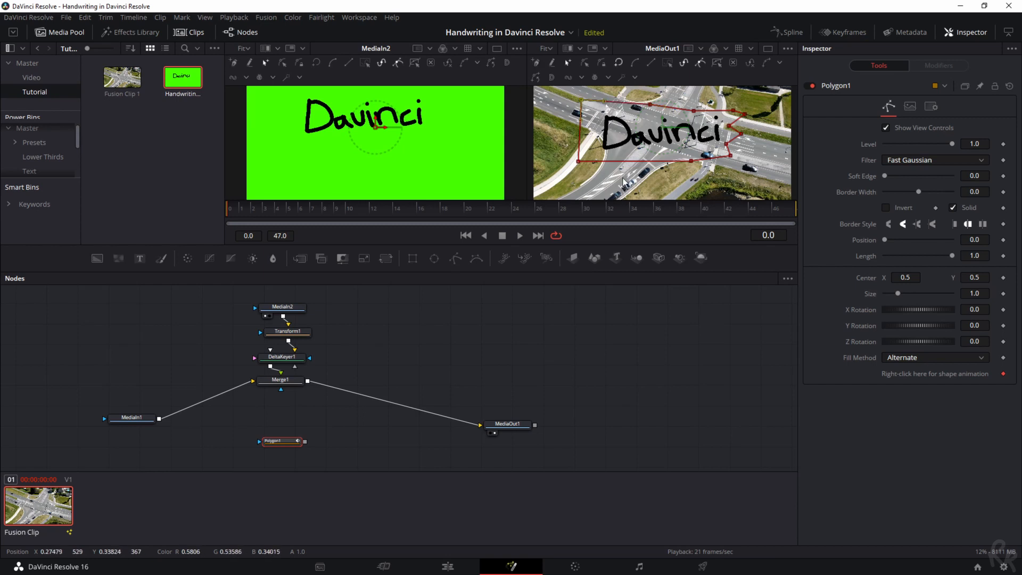
{"action": "mouse_move", "coordinate": [751, 153]}
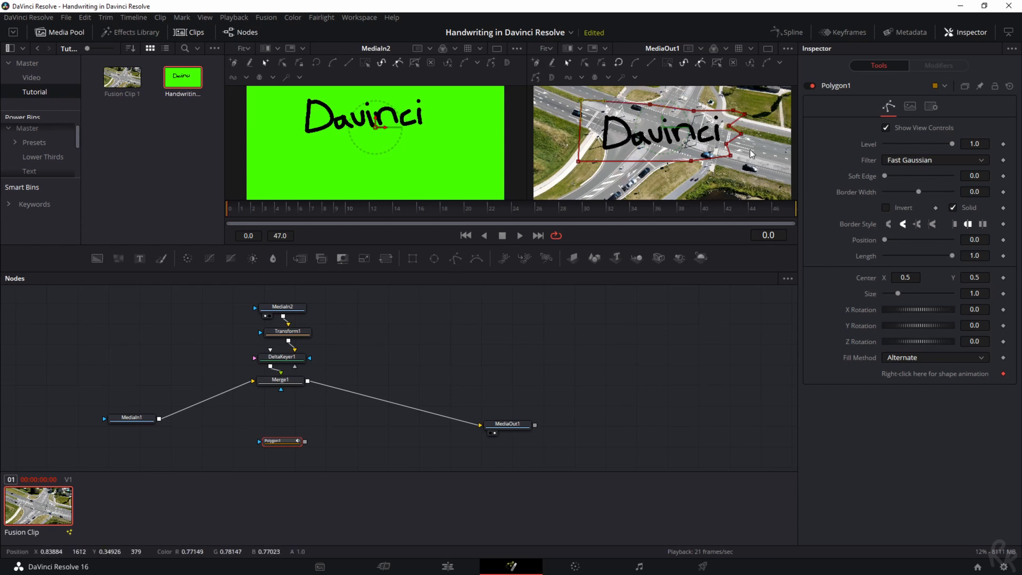
{"action": "mouse_move", "coordinate": [342, 321]}
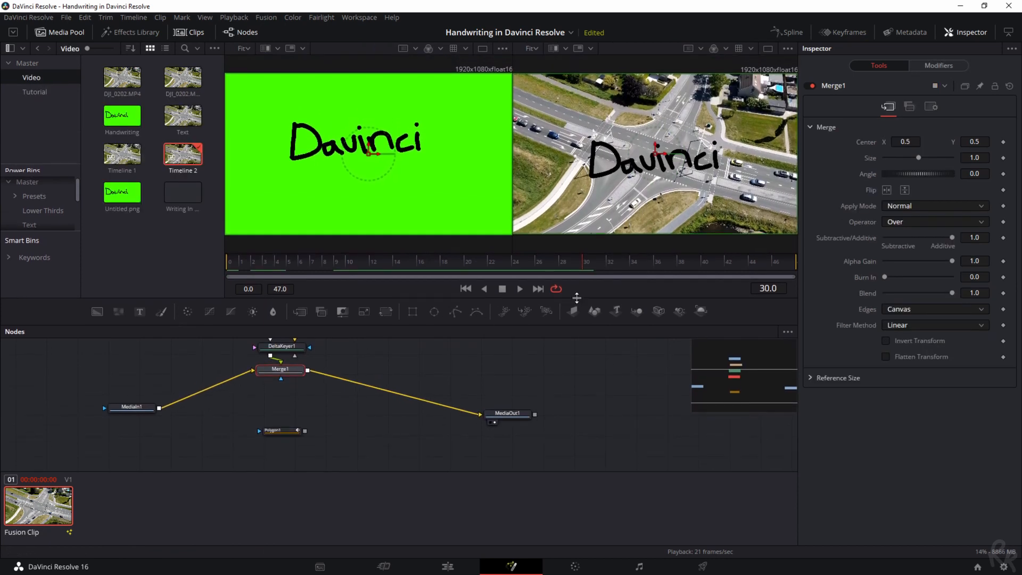
Show Polygon1's settings and outline, then step from an early frame to frame 30 to keyframe the shape
{"action": "left_click", "coordinate": [280, 435]}
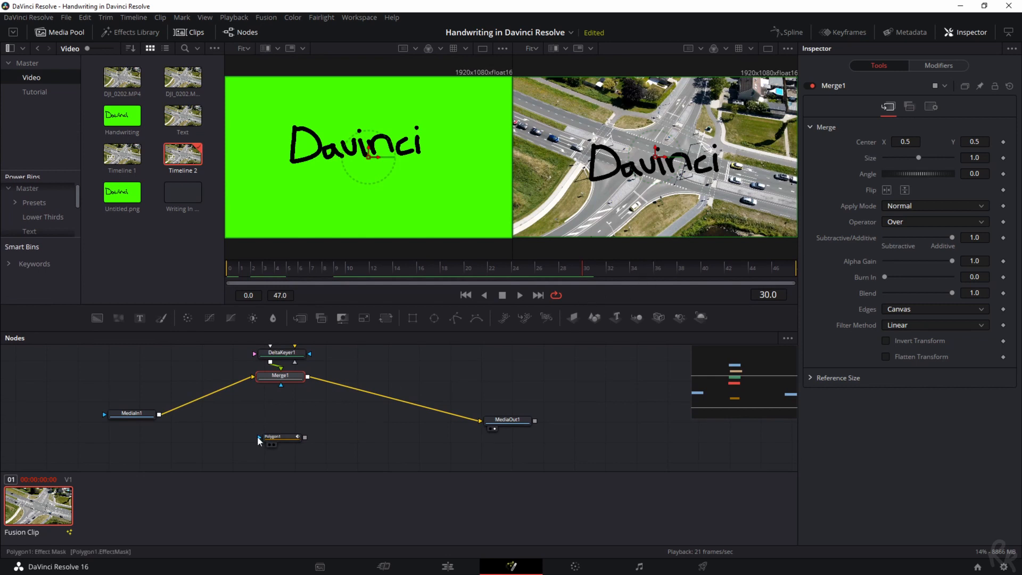
{"action": "left_click", "coordinate": [277, 436]}
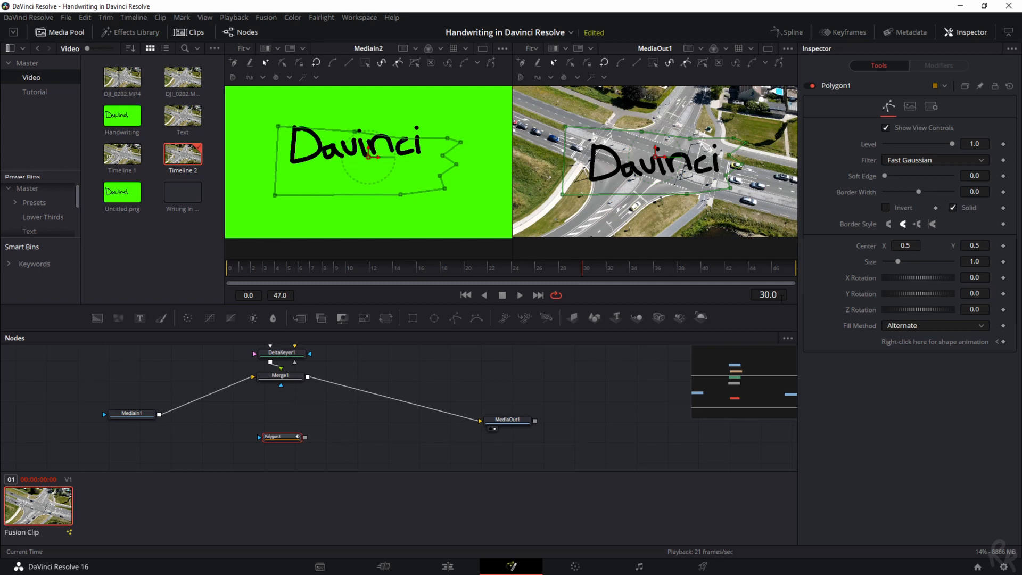
{"action": "left_click", "coordinate": [277, 270]}
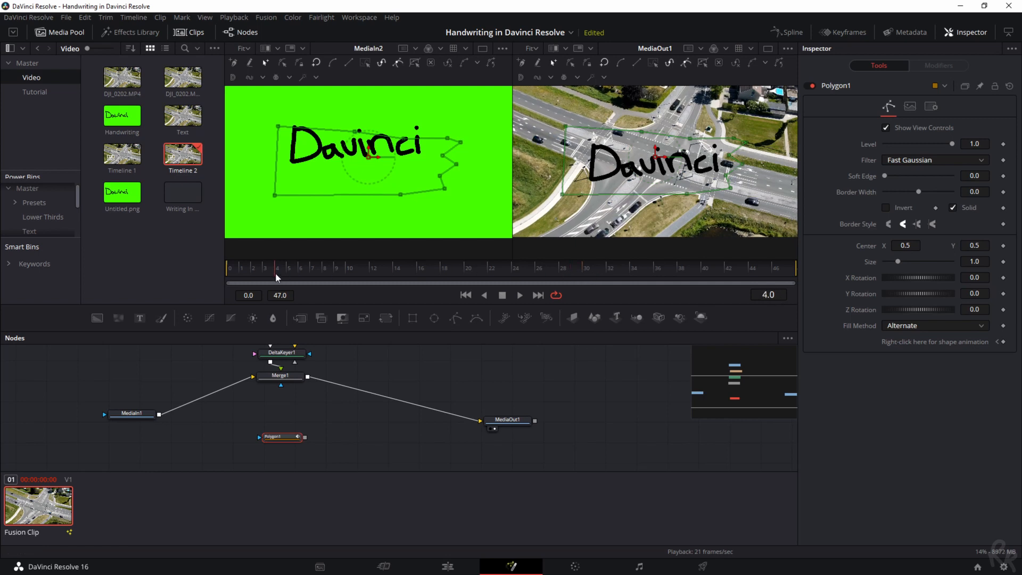
{"action": "left_click", "coordinate": [583, 268]}
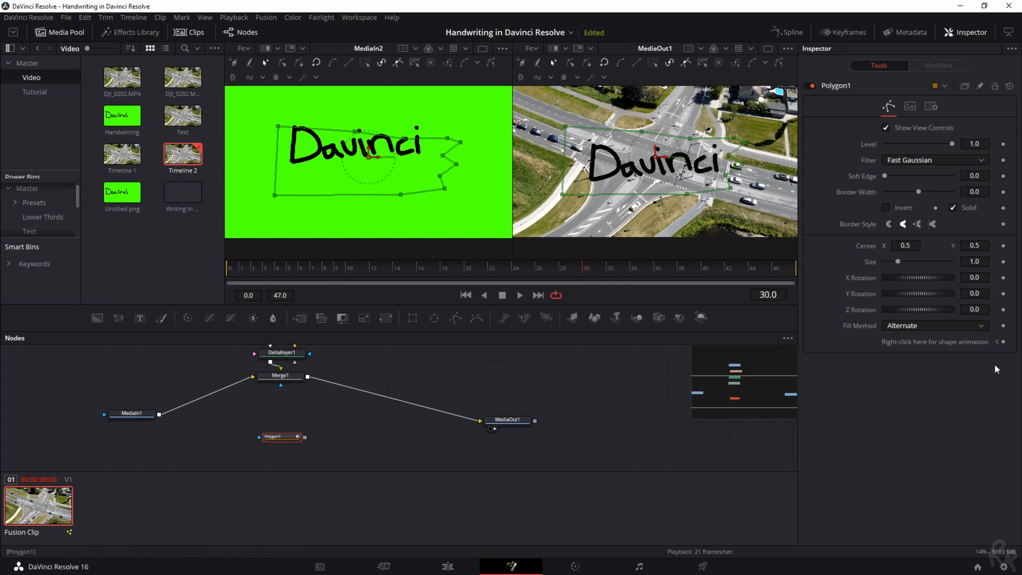
{"action": "mouse_move", "coordinate": [981, 372]}
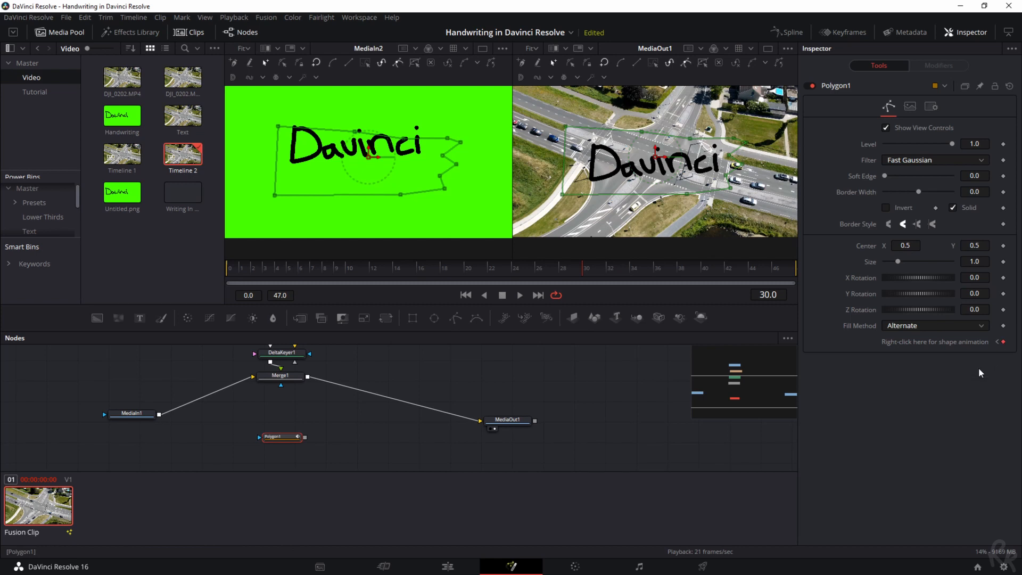
{"action": "mouse_move", "coordinate": [708, 189]}
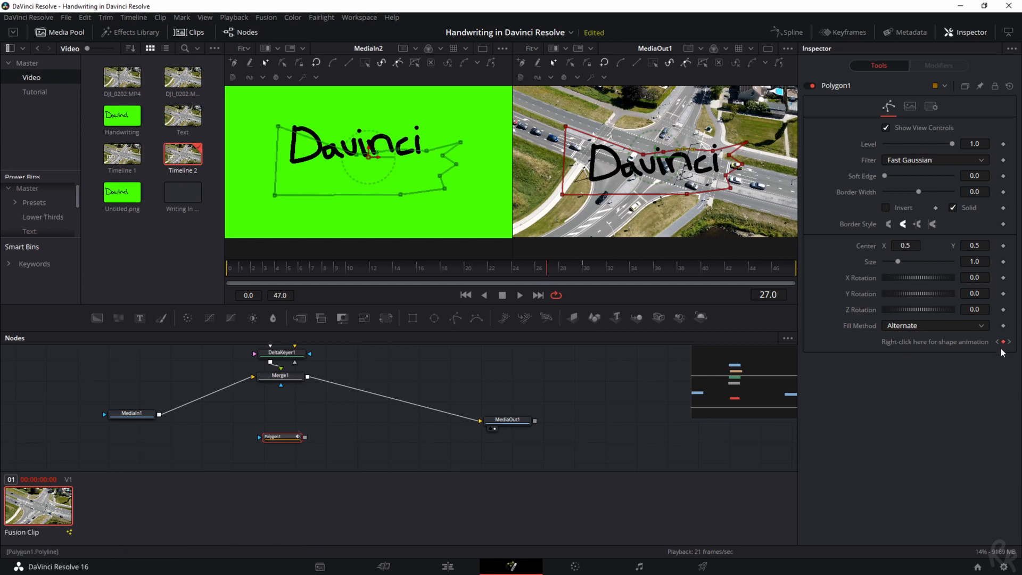
{"action": "mouse_move", "coordinate": [699, 296]}
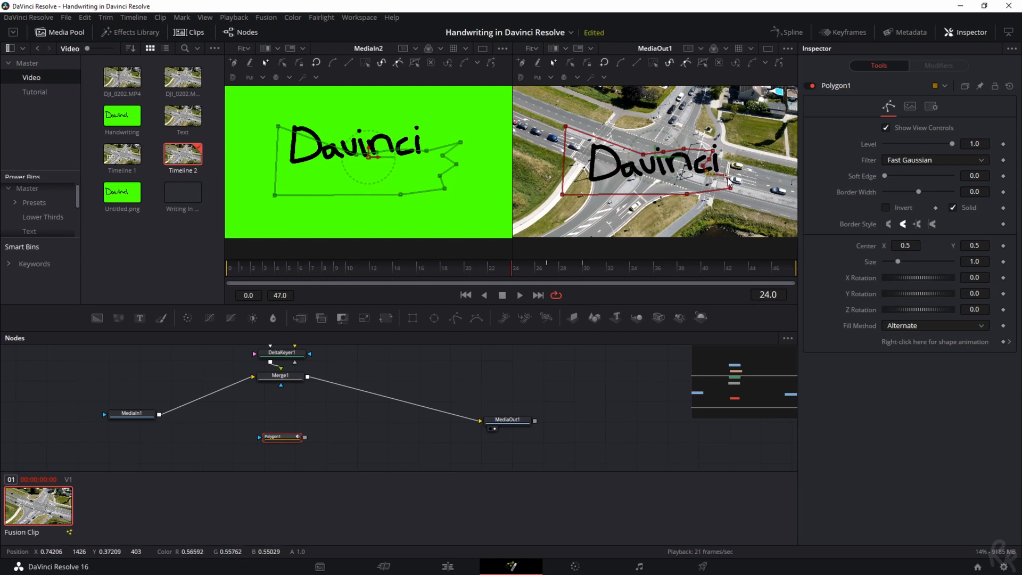
{"action": "mouse_move", "coordinate": [693, 208]}
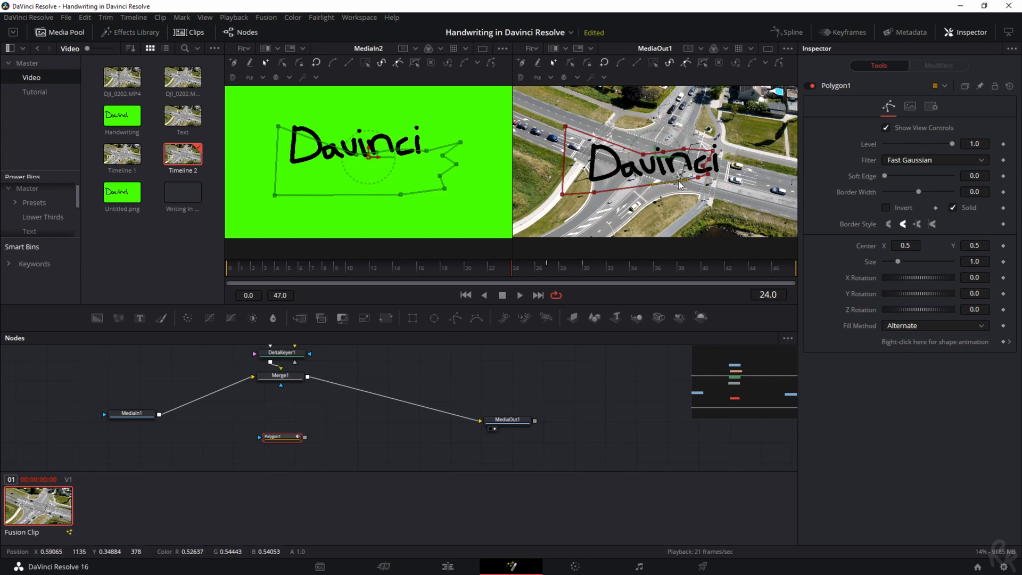
{"action": "mouse_move", "coordinate": [649, 276]}
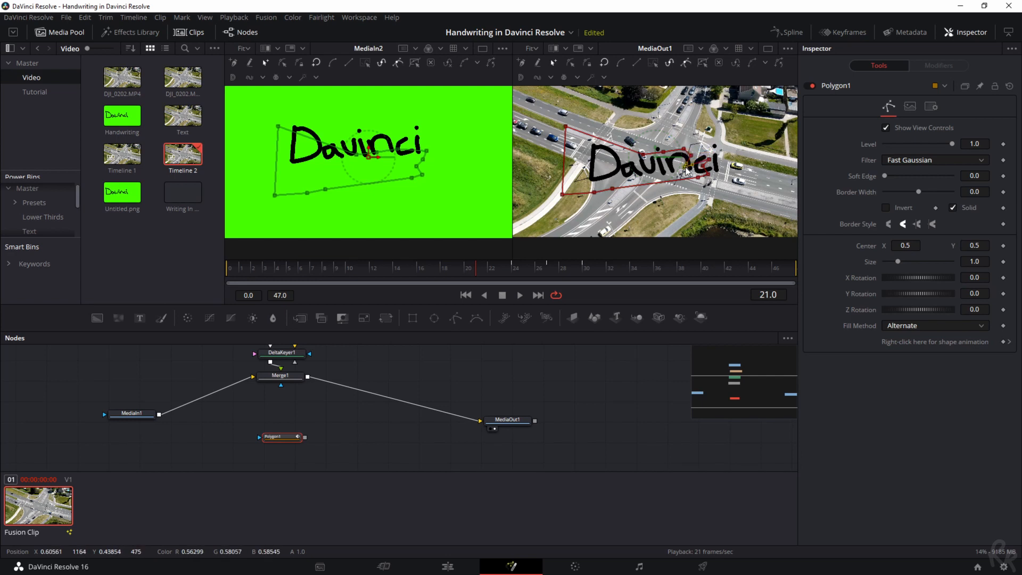
{"action": "mouse_move", "coordinate": [698, 164]}
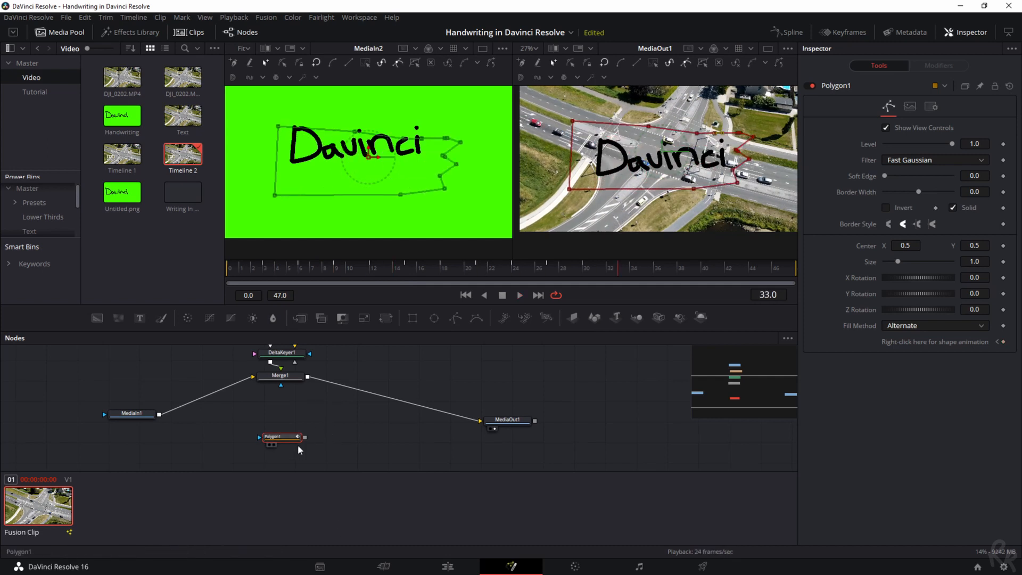
Link Polygon1 to Merge1's mask input and play the composition to preview the reveal
{"action": "left_click", "coordinate": [507, 419]}
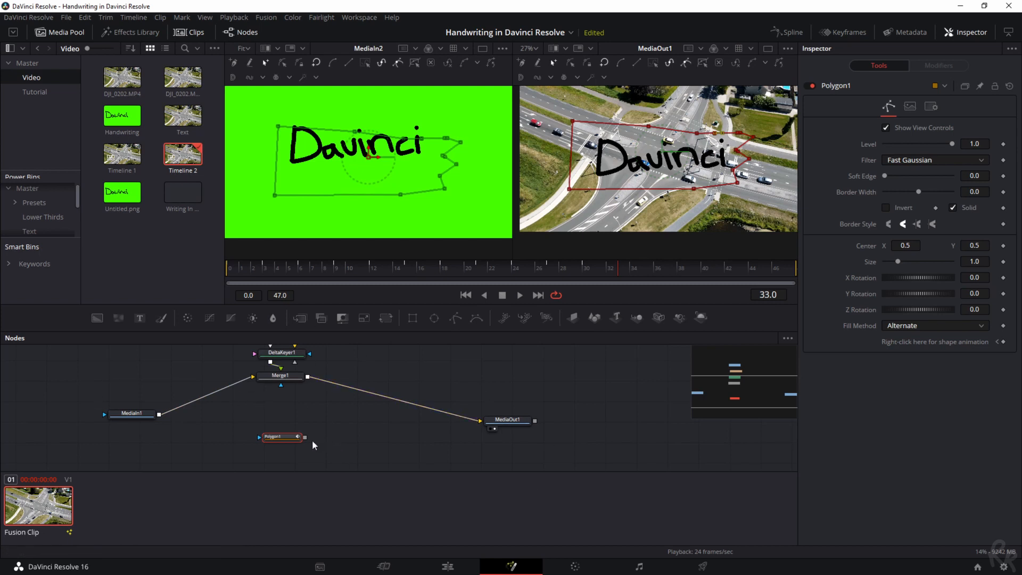
{"action": "mouse_move", "coordinate": [312, 425]}
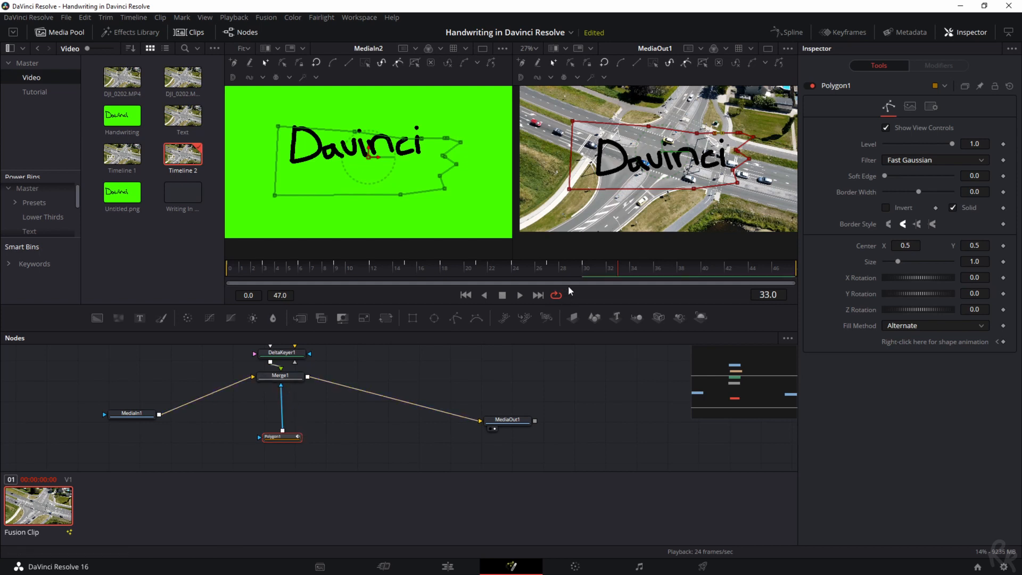
{"action": "left_click", "coordinate": [265, 268]}
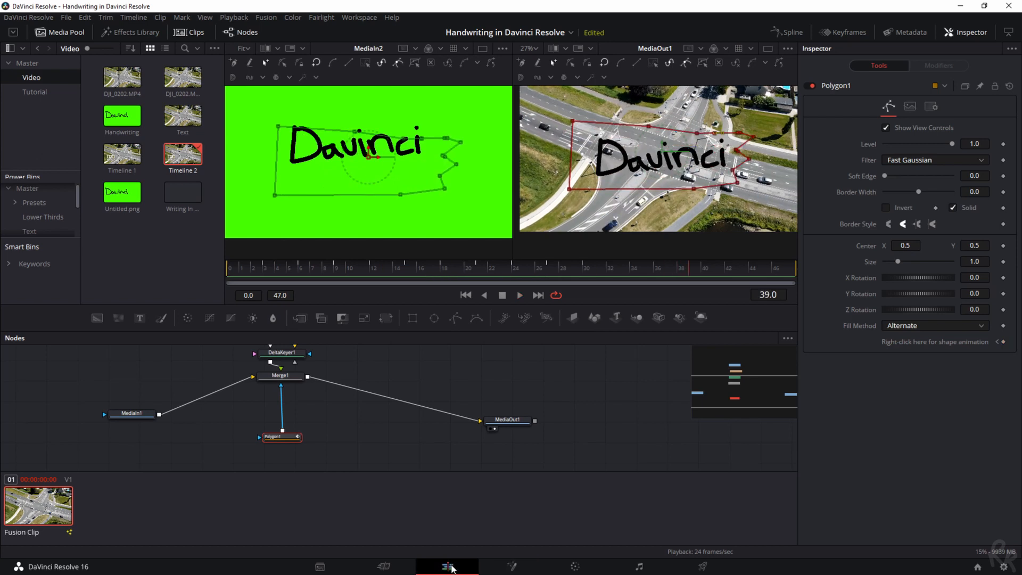
Play the timeline on the Edit page in single-viewer mode to watch the handwriting reveal
{"action": "left_click", "coordinate": [444, 566]}
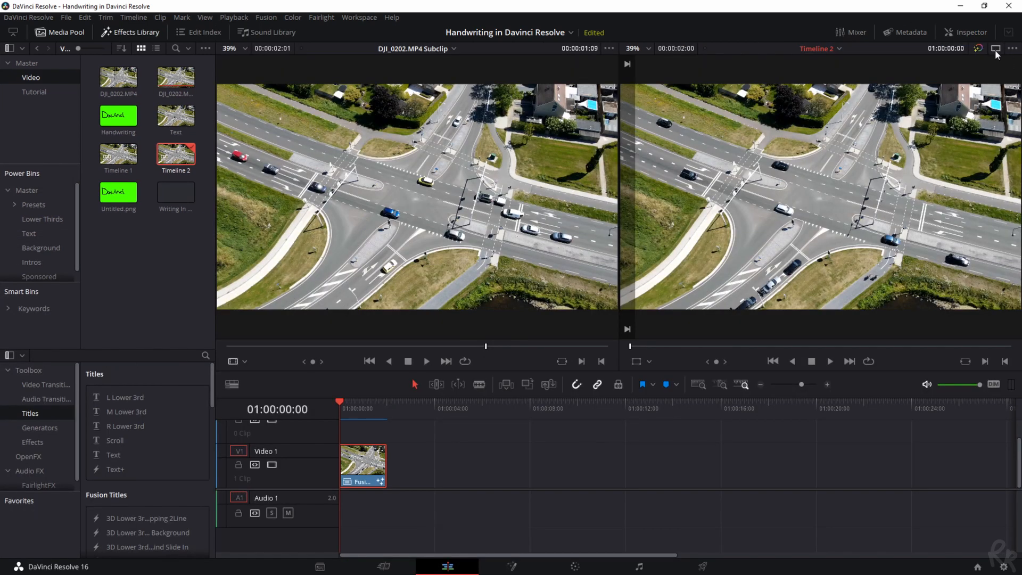
{"action": "left_click", "coordinate": [995, 48]}
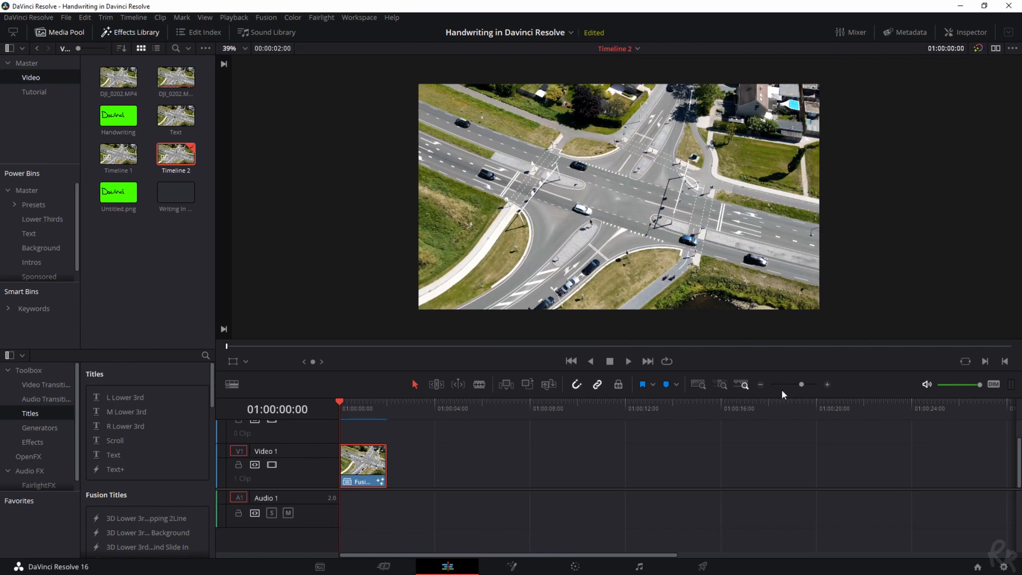
{"action": "mouse_move", "coordinate": [887, 298]}
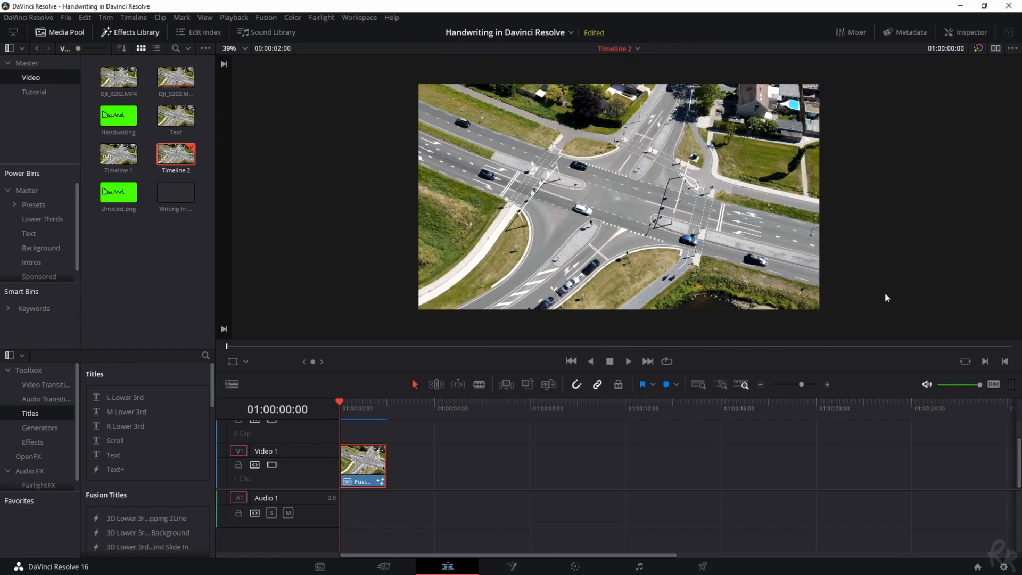
{"action": "left_click", "coordinate": [628, 361]}
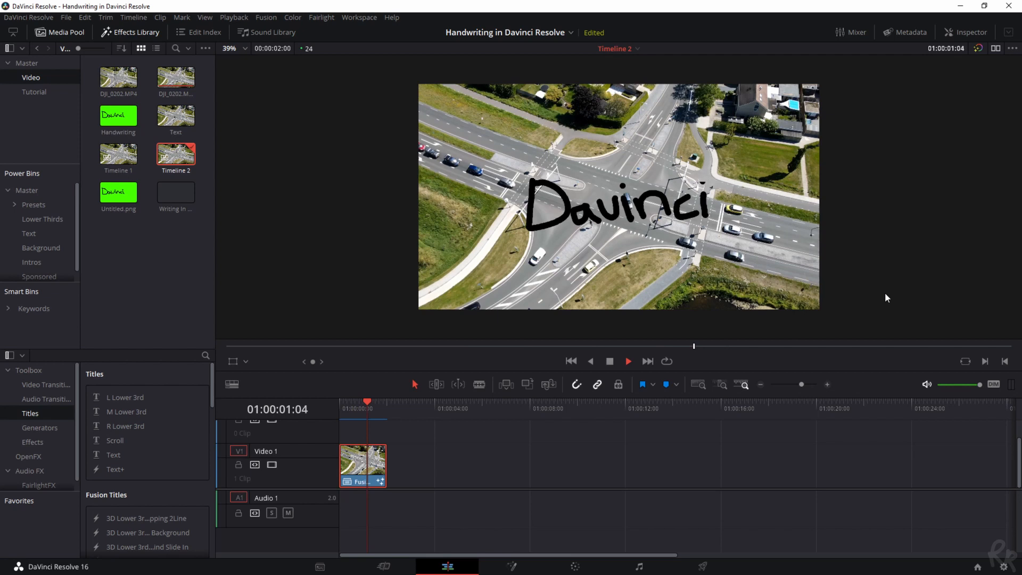